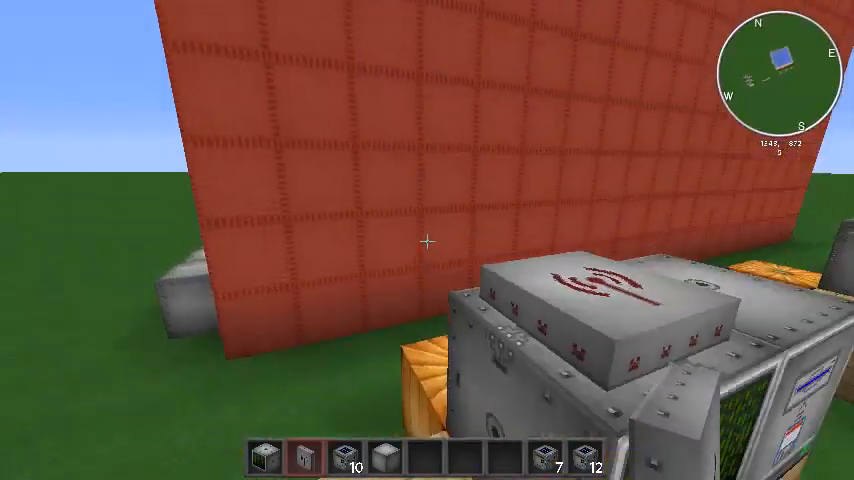
mouse_move(427, 240)
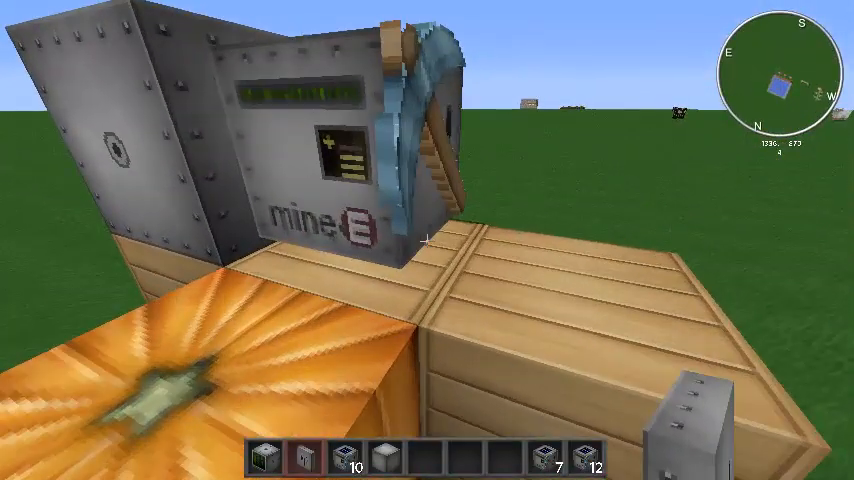
mouse_move(427, 240)
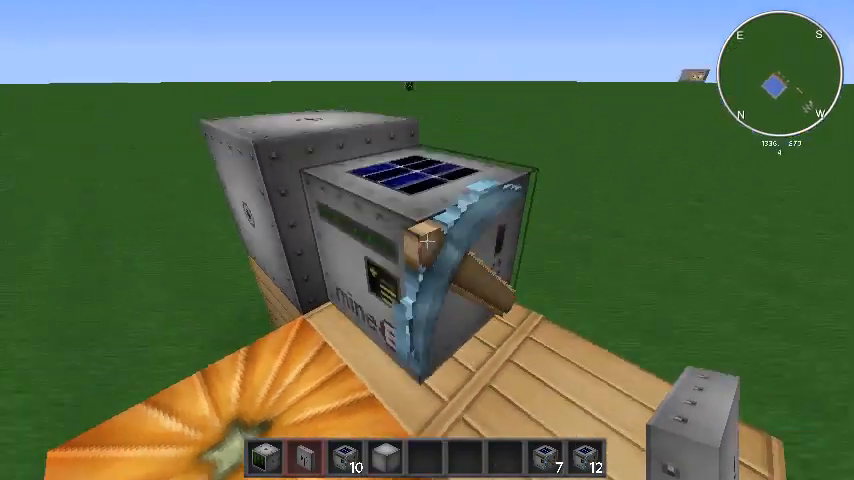
mouse_move(427, 240)
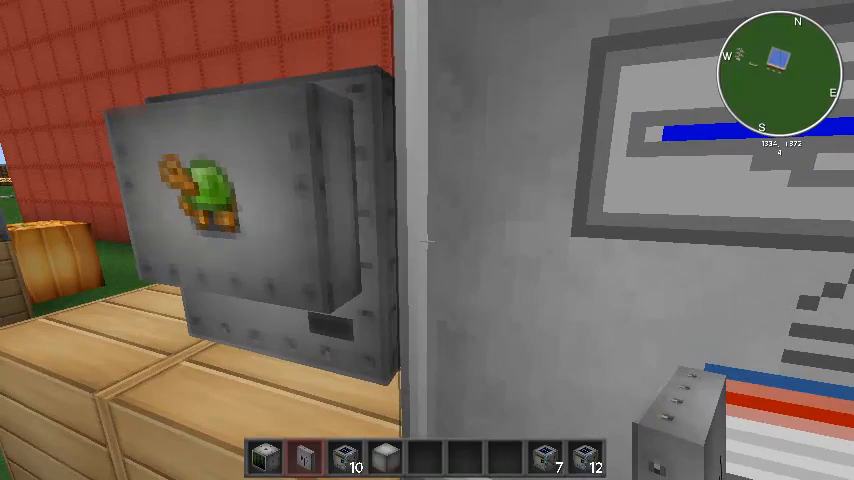
mouse_move(427, 240)
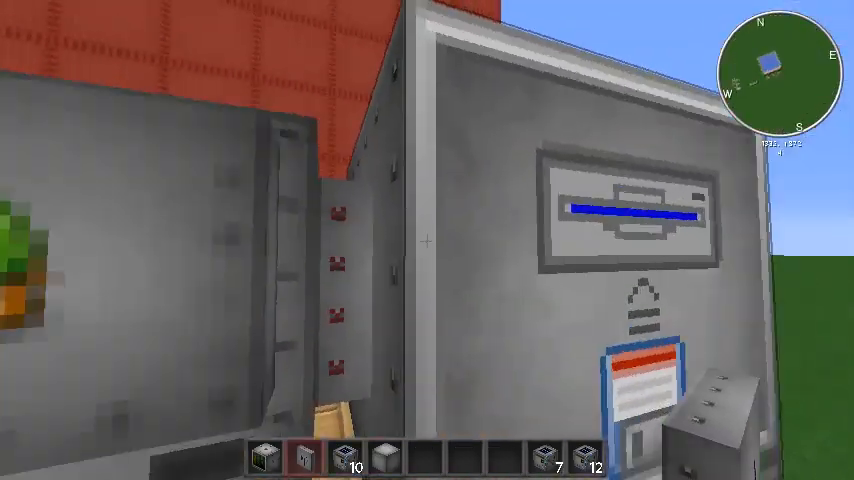
mouse_move(427, 240)
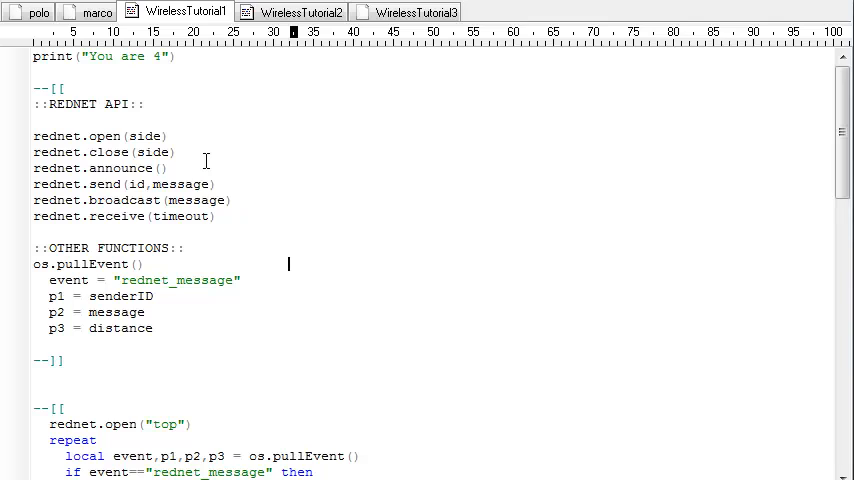
mouse_move(50, 135)
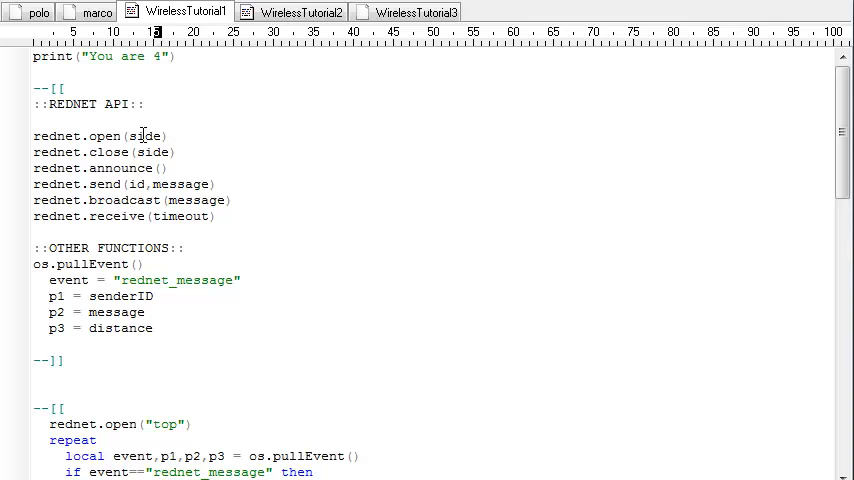
mouse_move(185, 131)
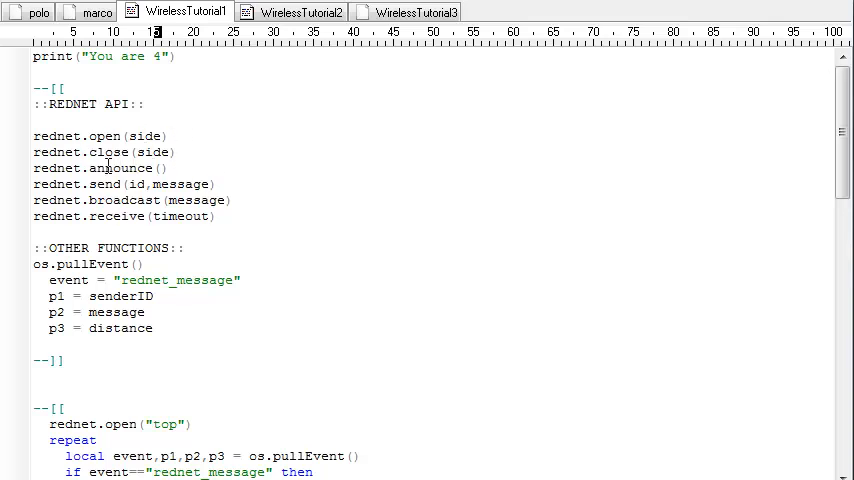
Move the rednet.broadcast(message) note above rednet.send(id,message) in WirelessTutorial1.
double_click(107, 167)
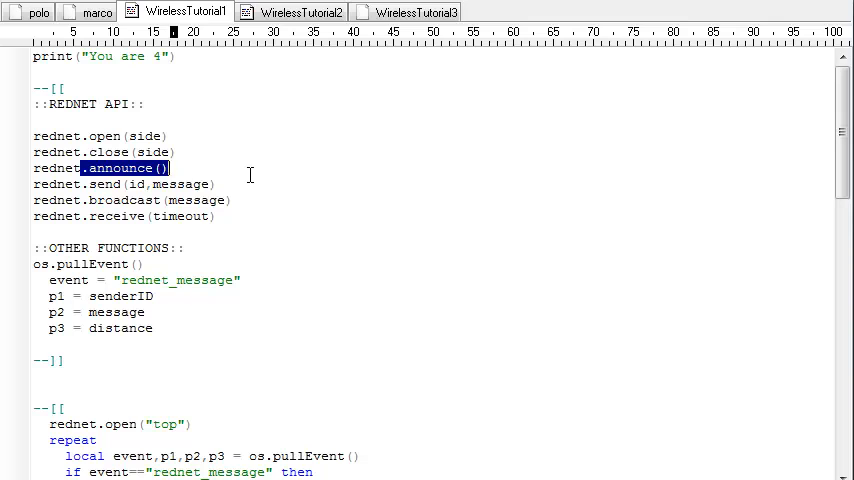
click(220, 184)
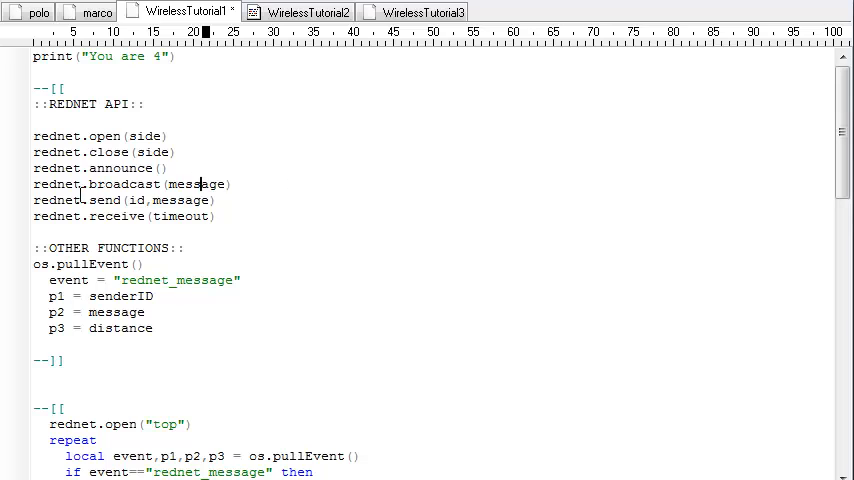
Highlight send's id and the pullEvent message and distance values, then view WirelessTutorial2.
double_click(104, 200)
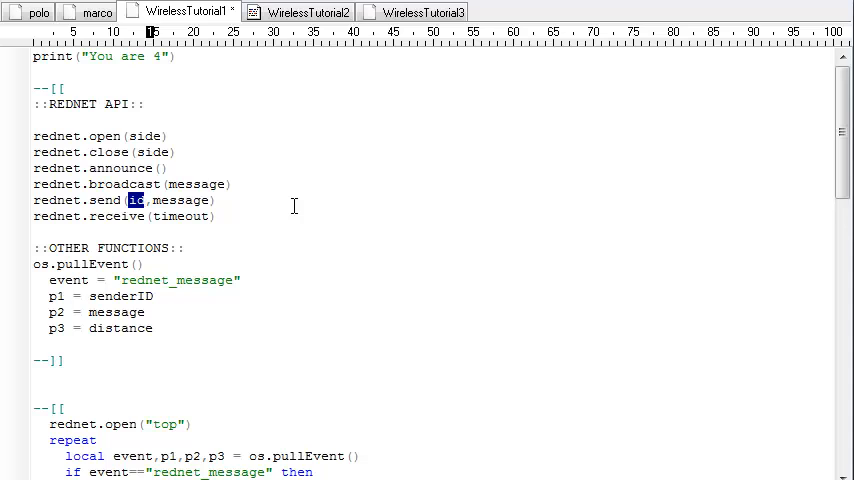
mouse_move(128, 168)
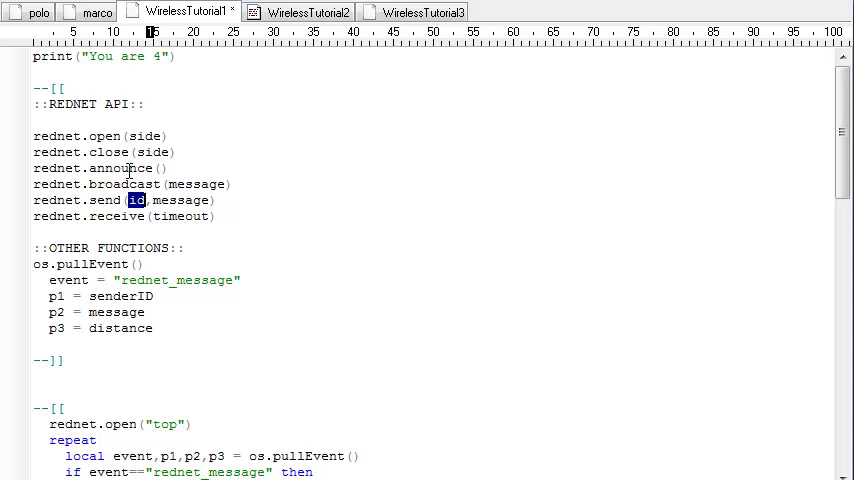
mouse_move(163, 228)
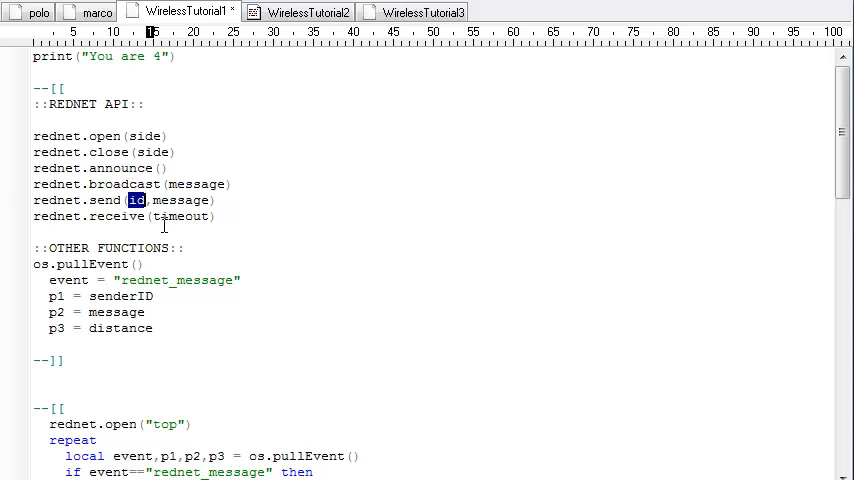
mouse_move(105, 220)
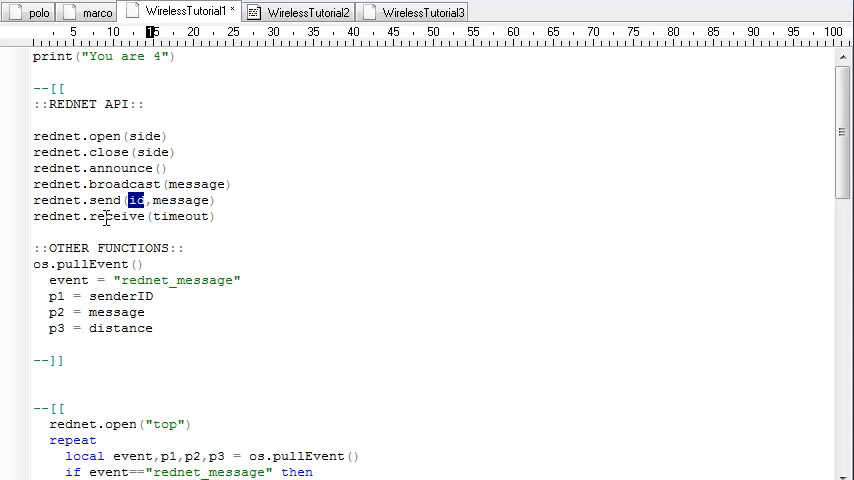
mouse_move(188, 218)
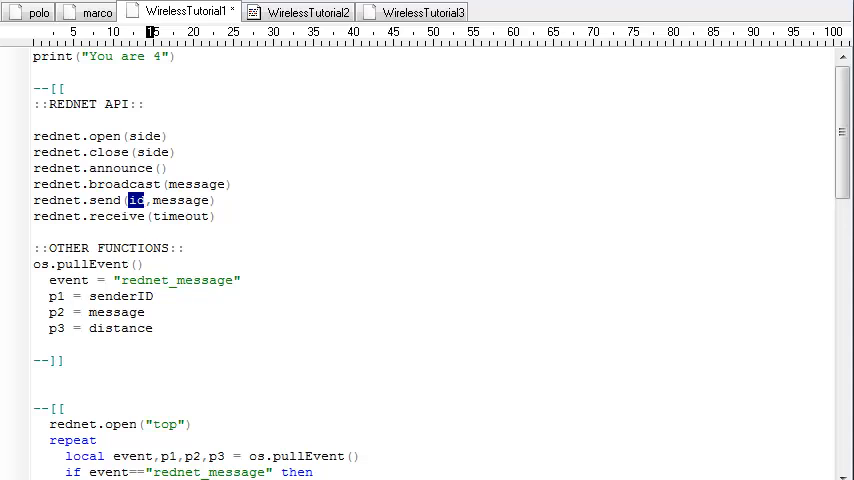
mouse_move(371, 212)
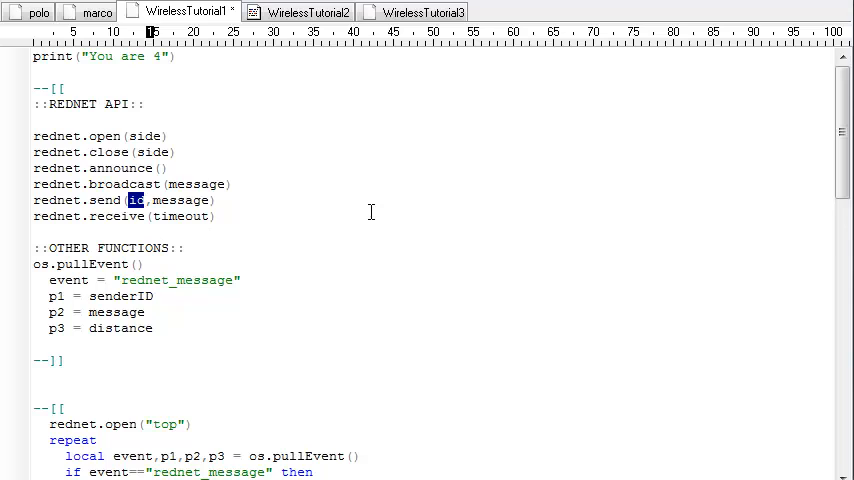
mouse_move(96, 280)
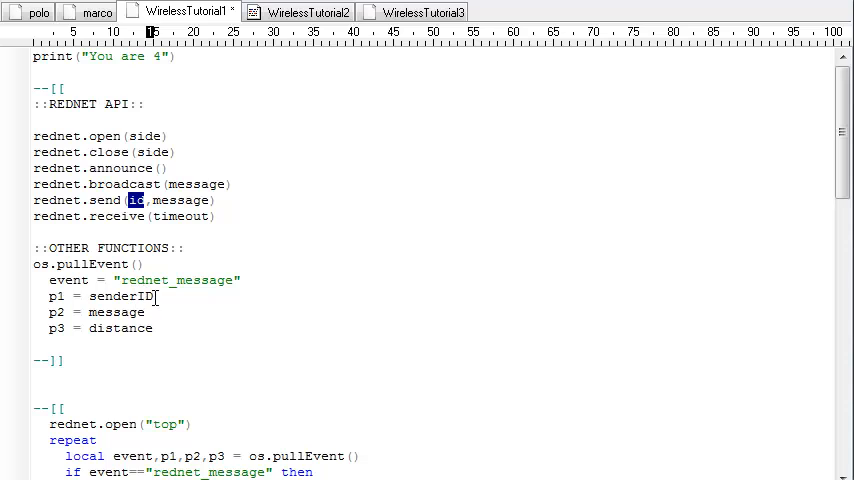
double_click(116, 312)
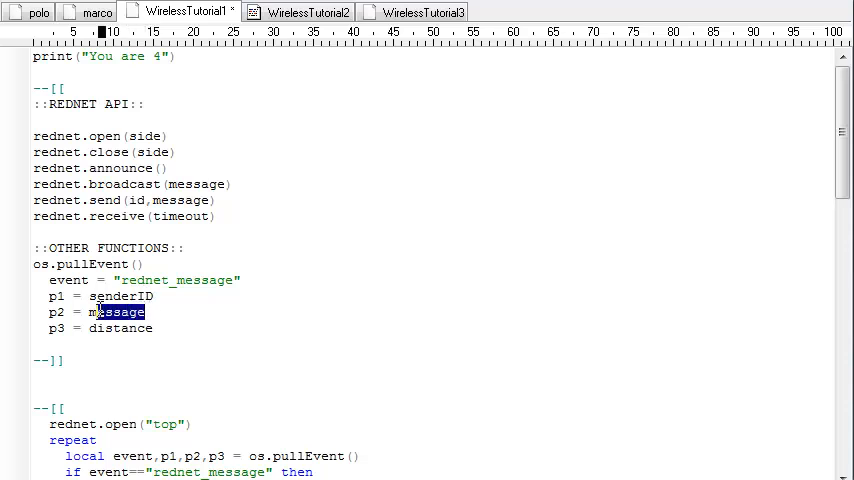
double_click(120, 328)
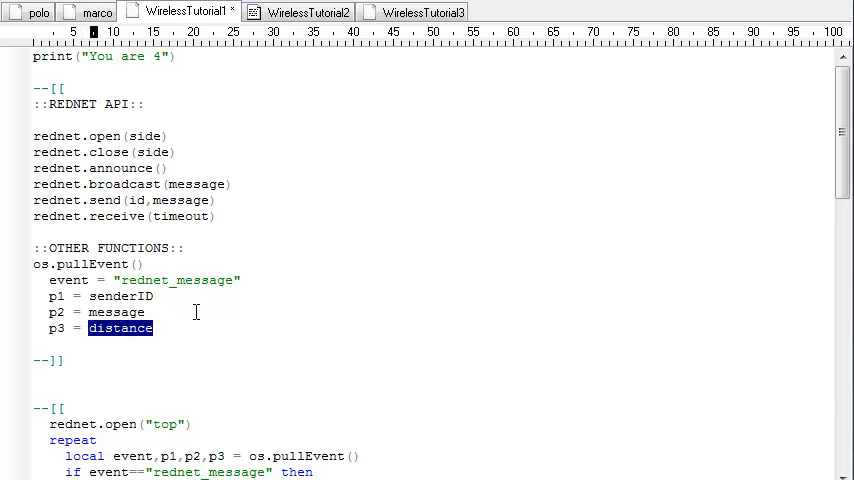
mouse_move(33, 288)
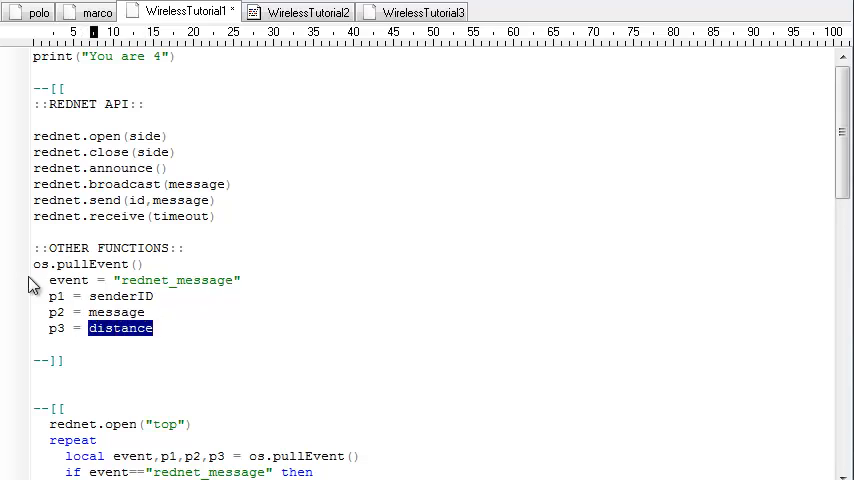
mouse_move(201, 312)
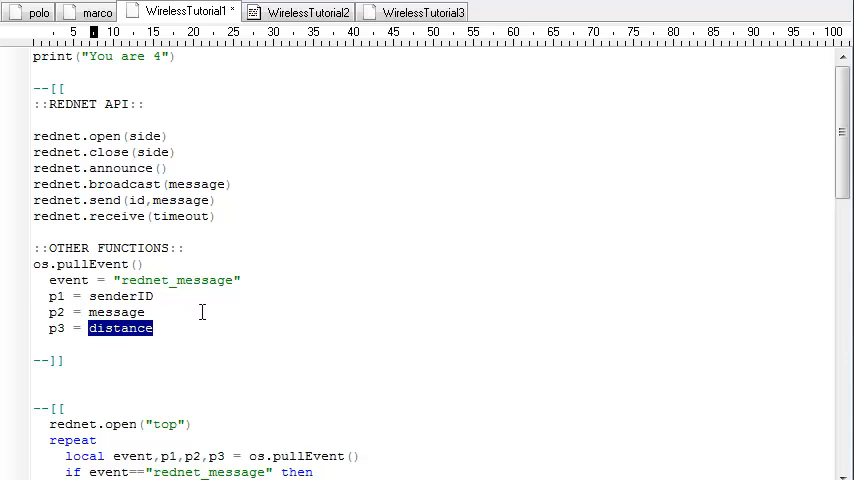
mouse_move(280, 302)
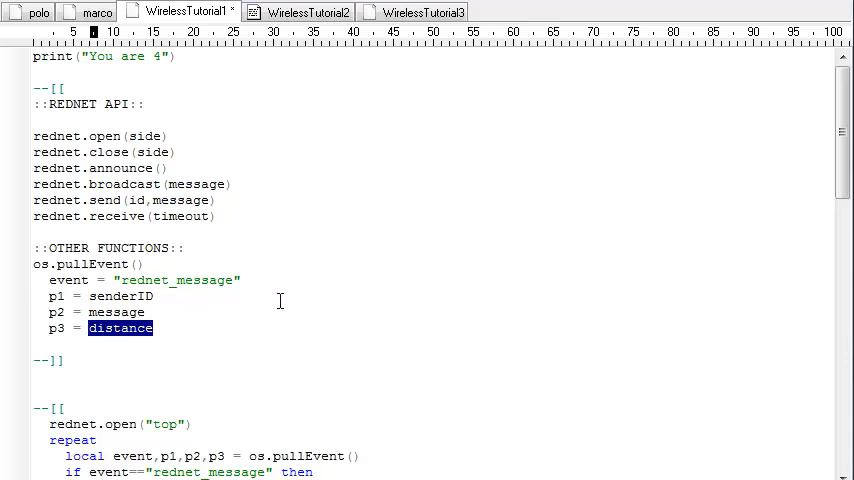
click(307, 11)
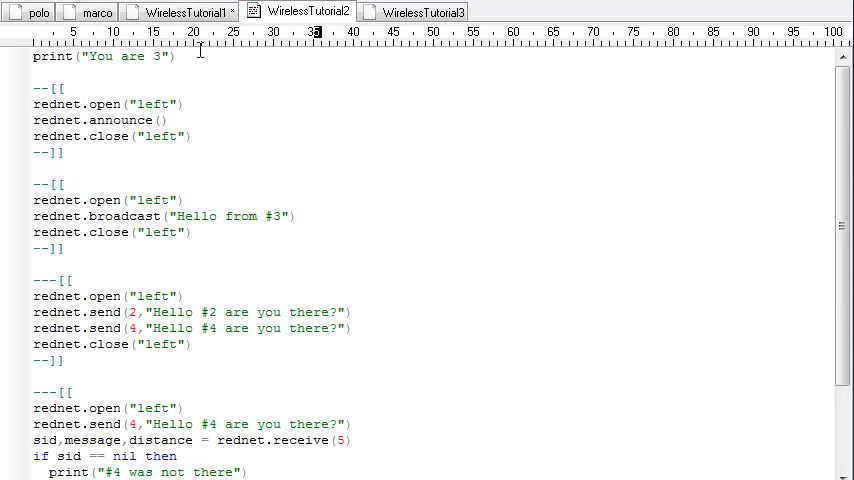
Uncomment the WirelessTutorial1 listener loop and the WirelessTutorial2 announce block using ---[[.
click(180, 11)
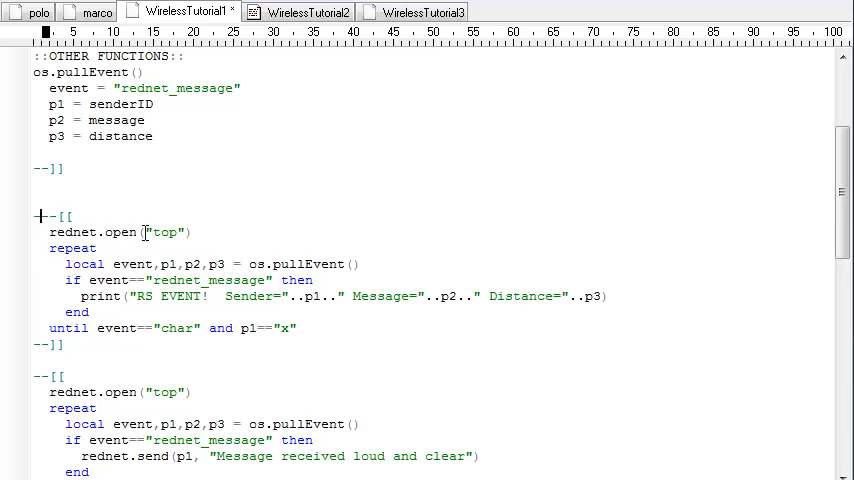
double_click(162, 232)
text(-)
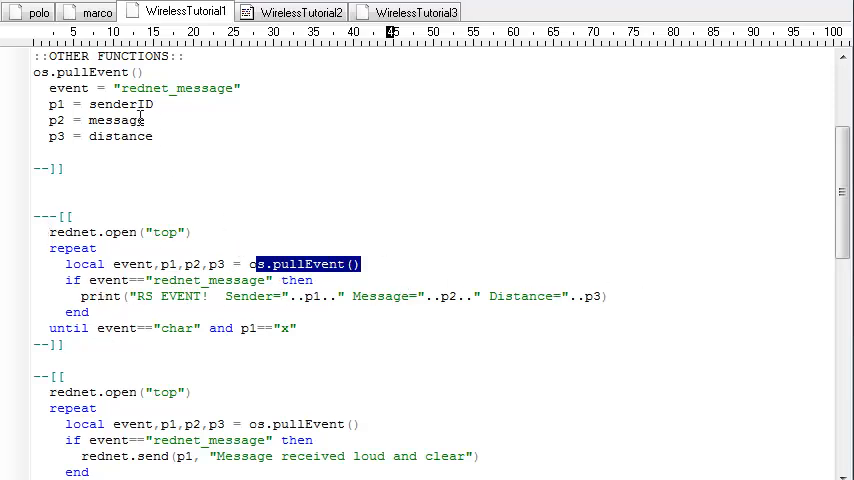
click(300, 11)
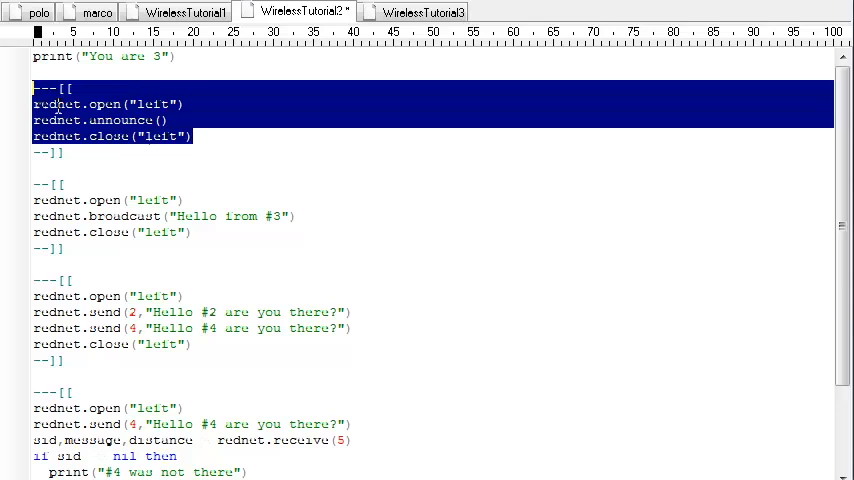
click(208, 168)
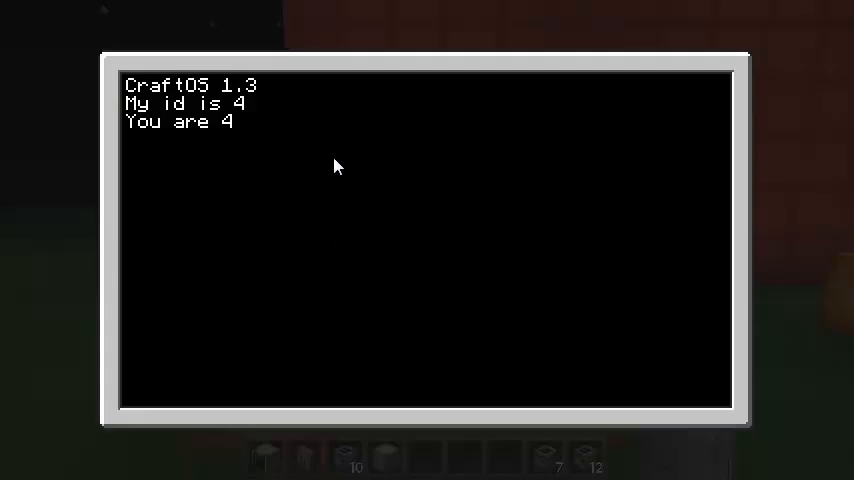
Exit computer 4 and reboot computer 3, which reports '#4 was not there'.
key(Escape)
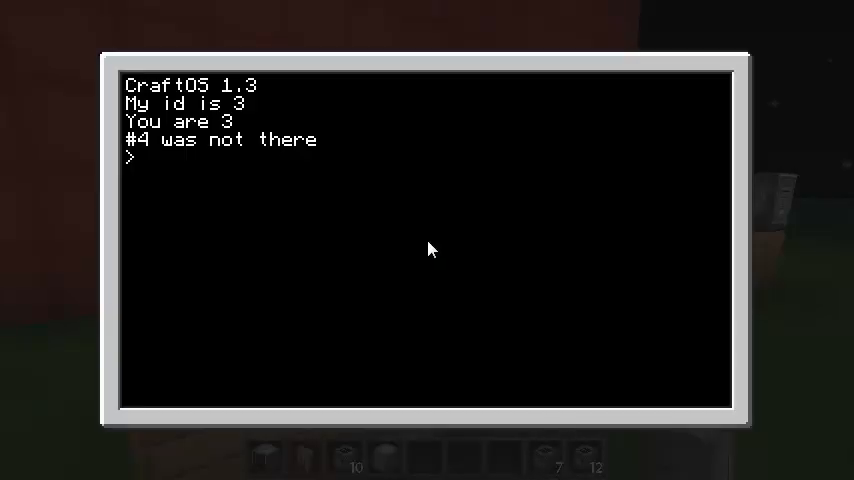
text(reboot)
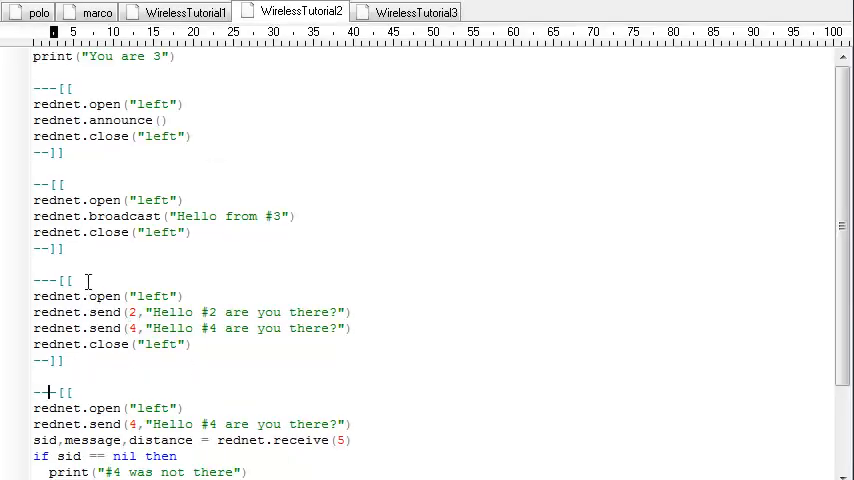
Turn the WirelessTutorial2 hello-sending rednet.send block into a --[[ block comment.
scroll(down, 3)
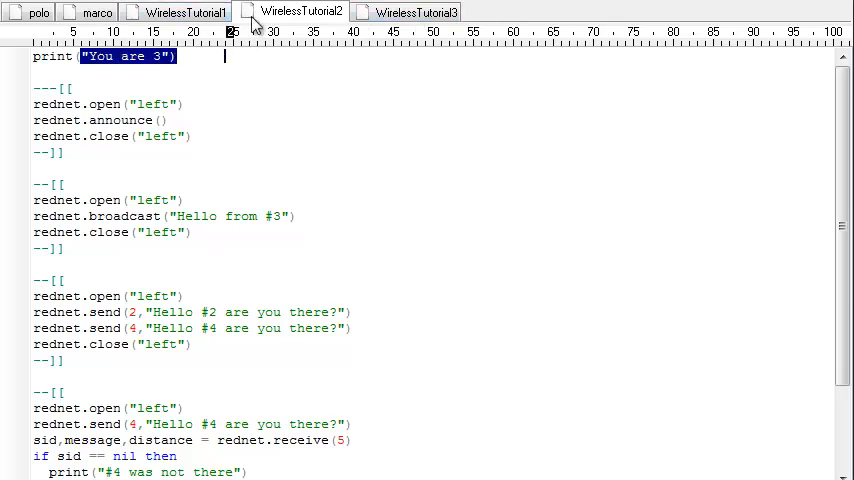
mouse_move(256, 20)
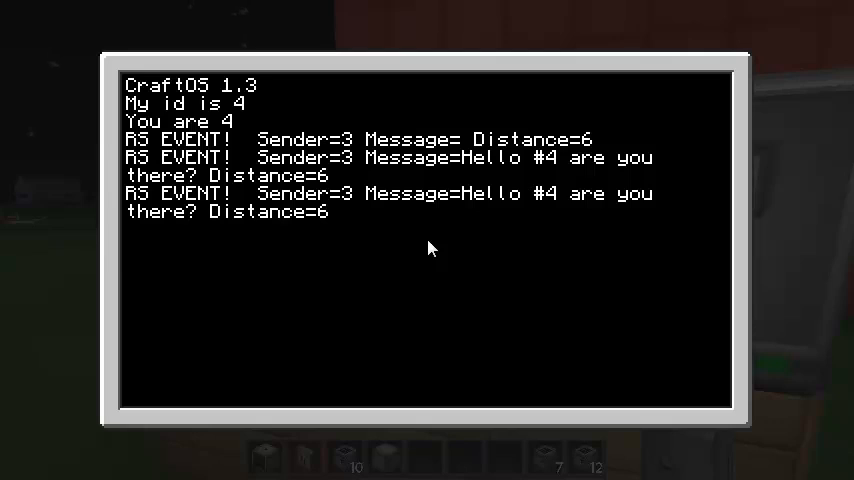
Reboot computer 4, note the empty-message RS event from sender 3, then exit.
text(reboot)
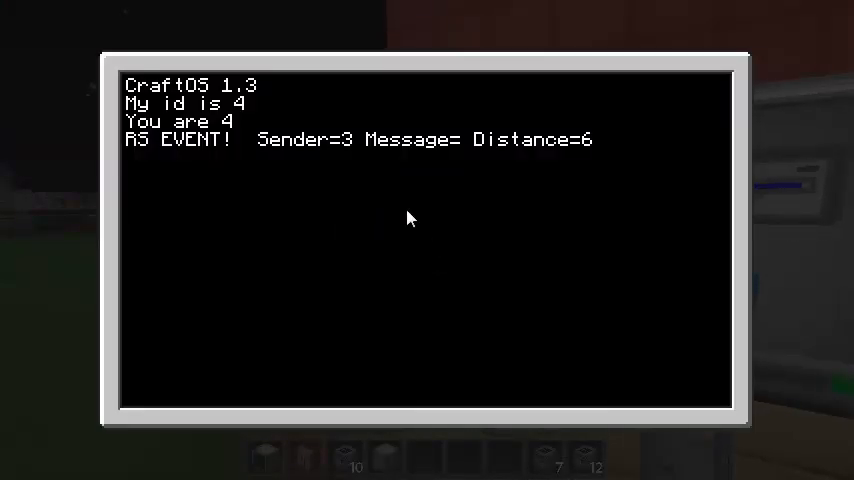
mouse_move(471, 148)
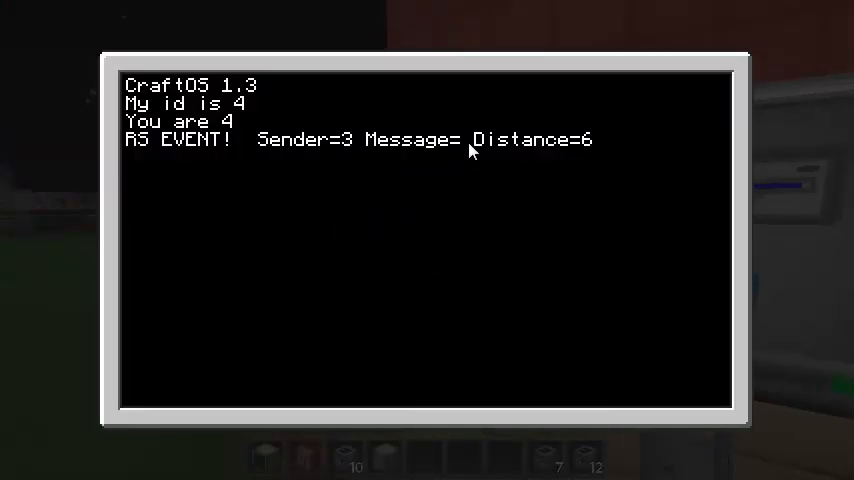
key(escape)
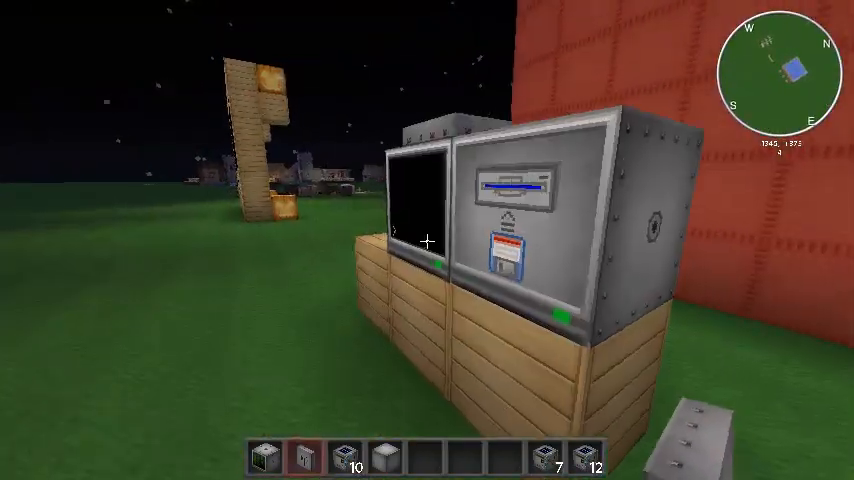
mouse_move(427, 240)
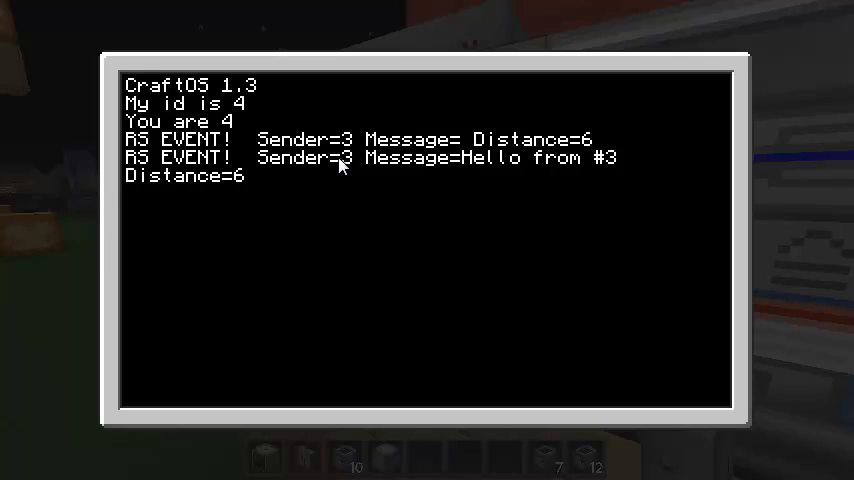
mouse_move(515, 165)
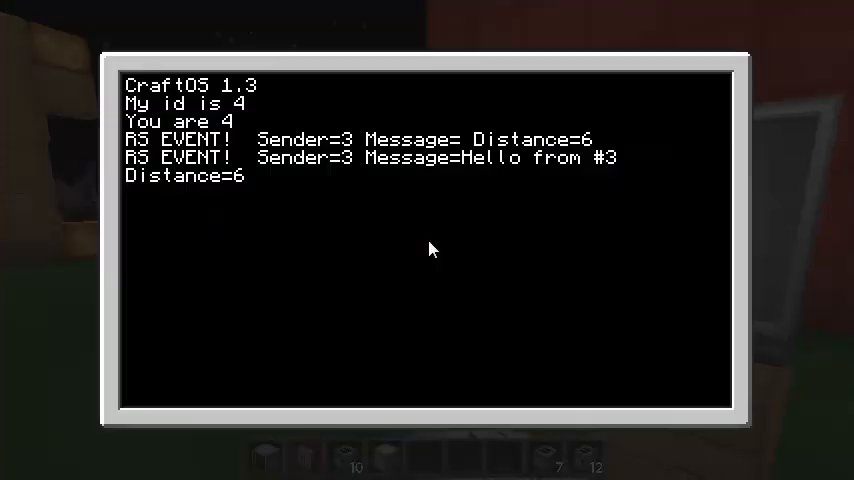
Exit both terminals and confirm computer 4 logged 'Hello #4 are you there?' from sender 3.
key(escape)
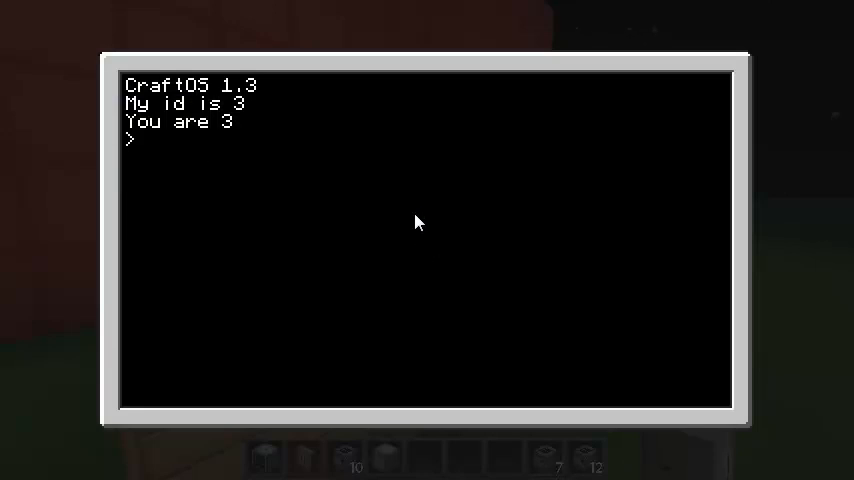
key(Escape)
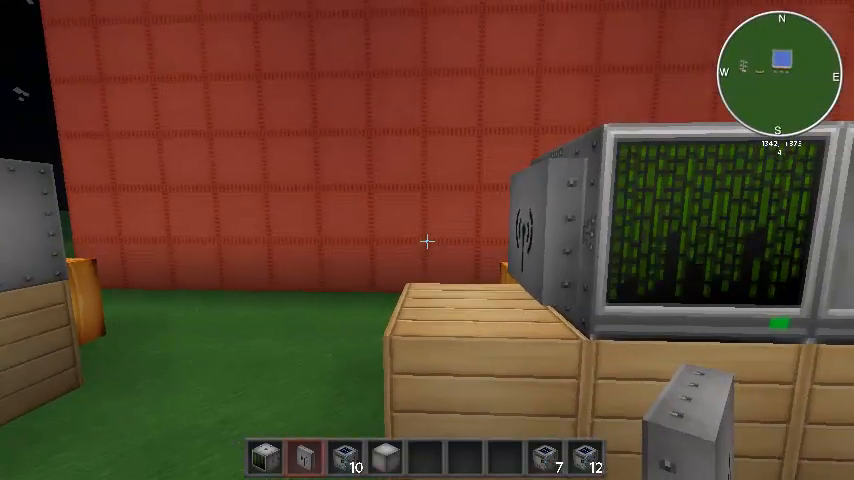
click(695, 230)
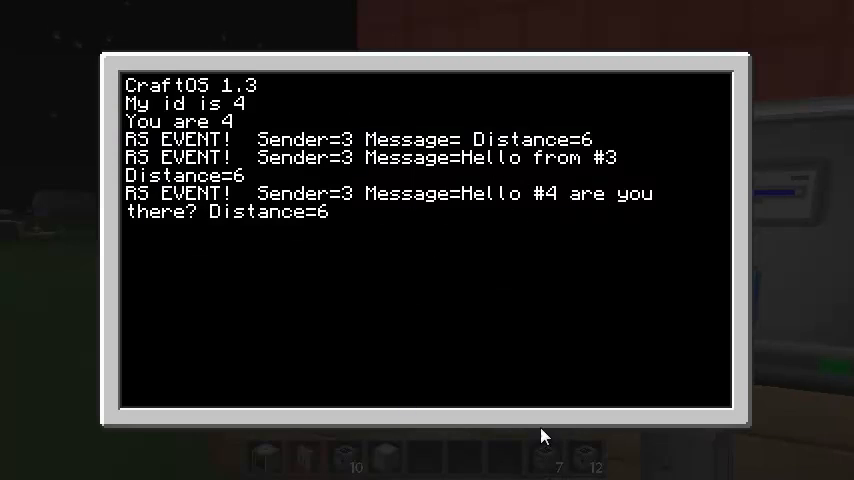
key(escape)
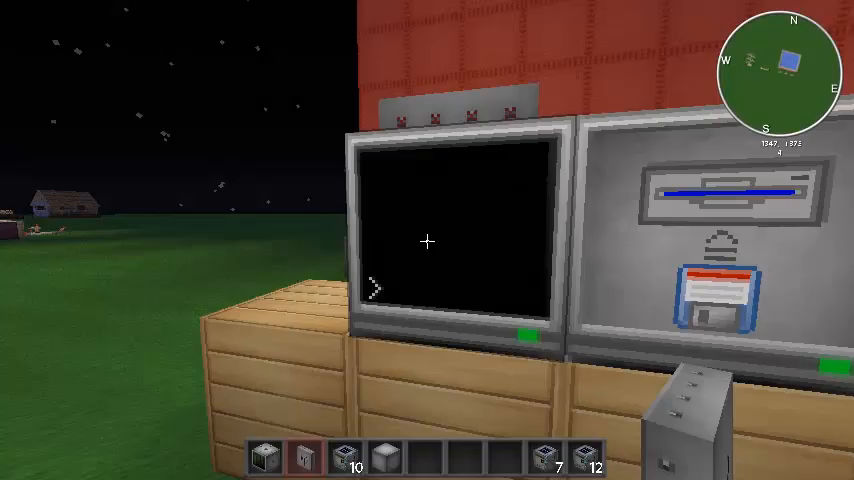
click(427, 240)
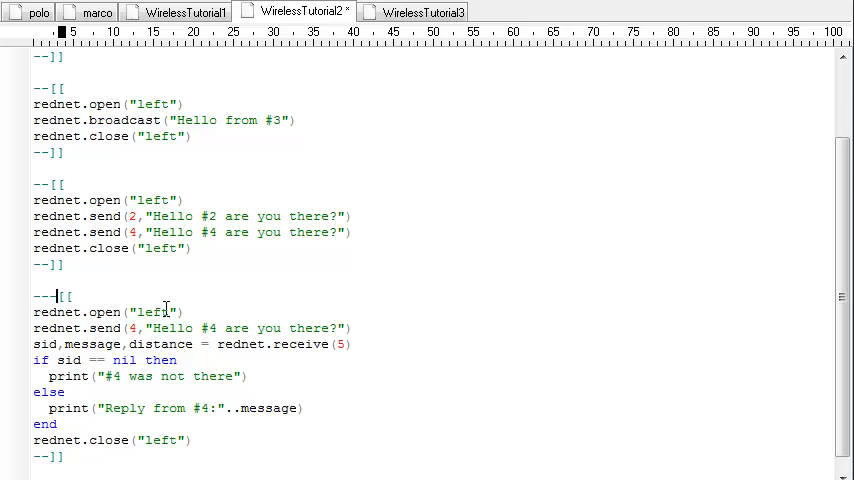
mouse_move(315, 327)
text(-)
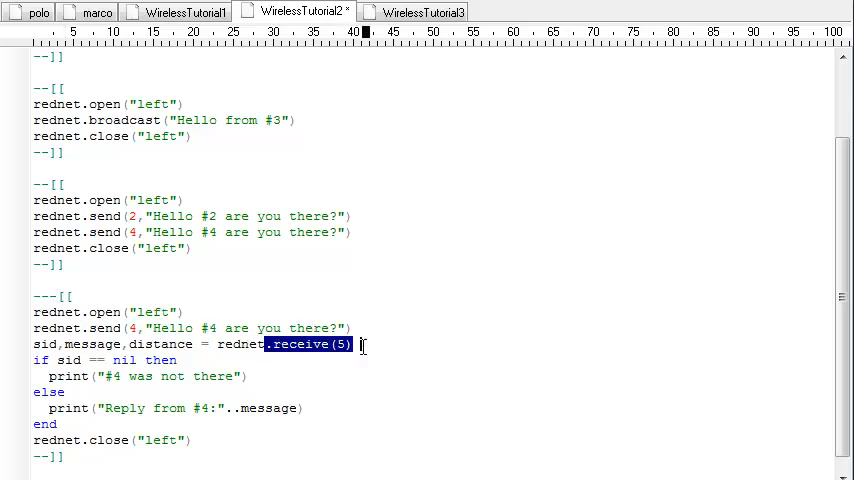
mouse_move(310, 356)
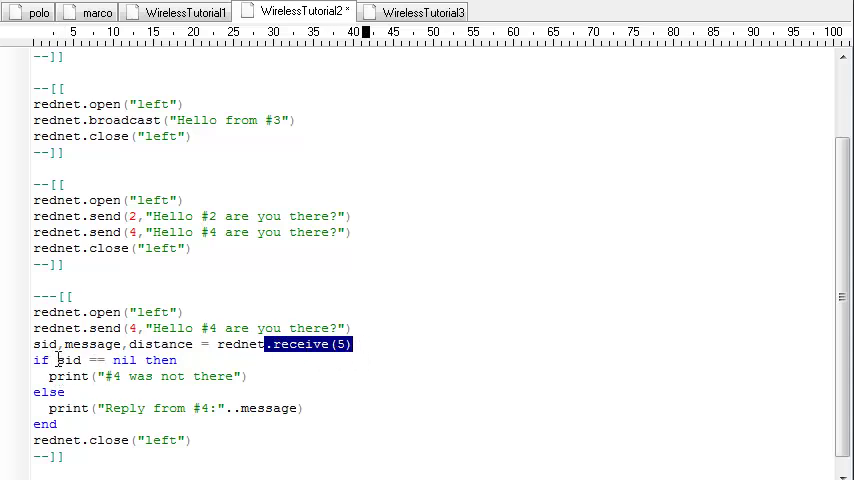
Enable the WirelessTutorial2 rednet.receive reply block, pointing out the sid nil check.
double_click(68, 360)
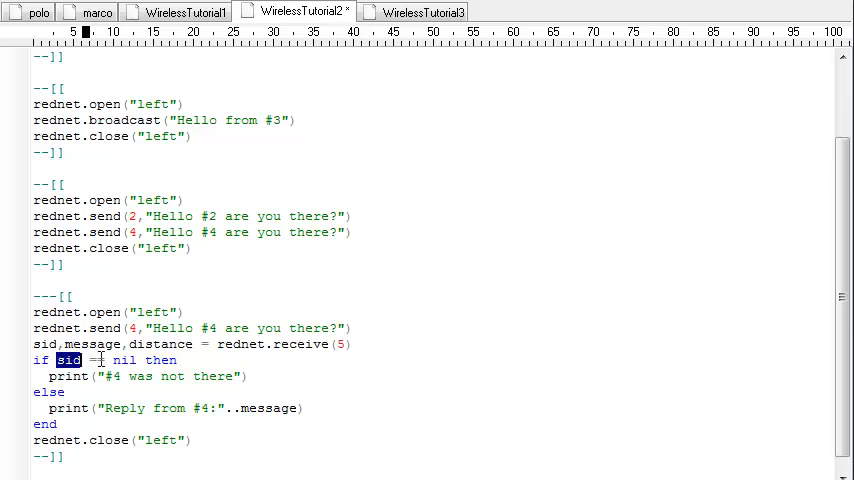
text(=)
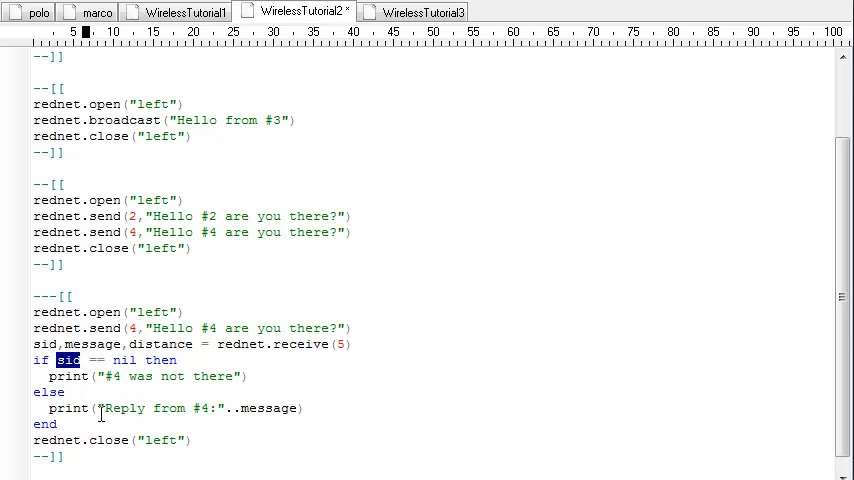
mouse_move(147, 408)
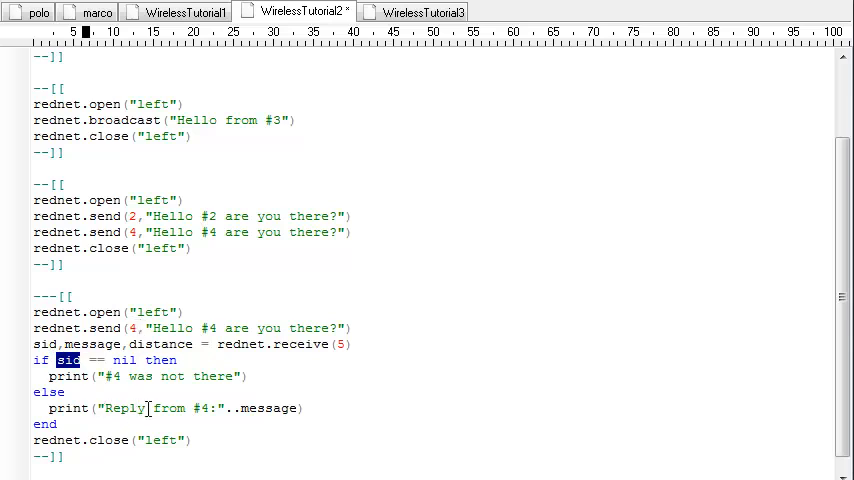
mouse_move(357, 398)
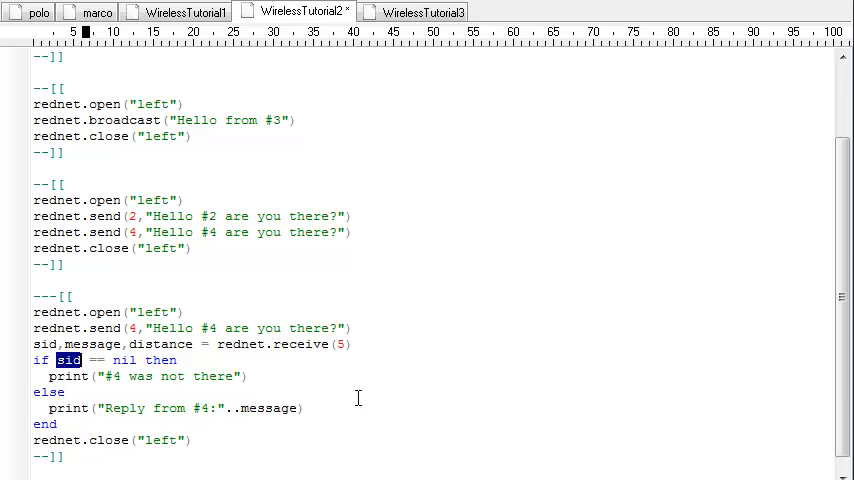
mouse_move(320, 224)
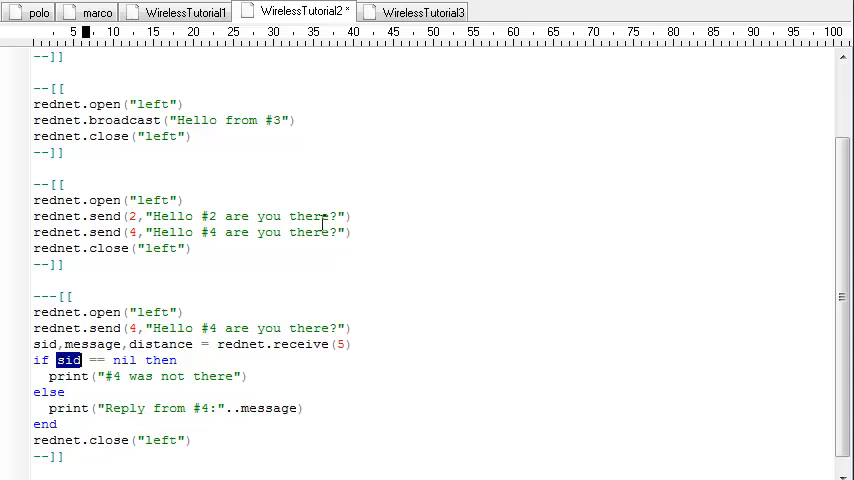
click(175, 11)
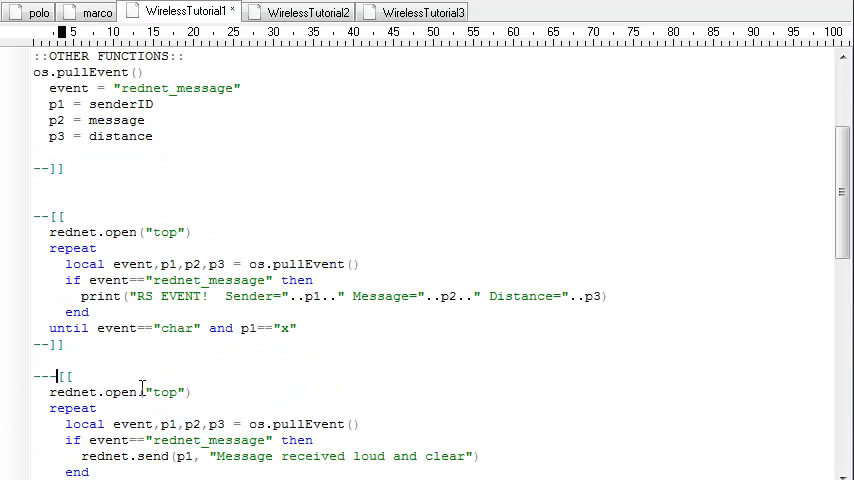
Enable the WirelessTutorial1 repeat loop replying 'Message received loud and clear' with ---[[.
scroll(down, 3)
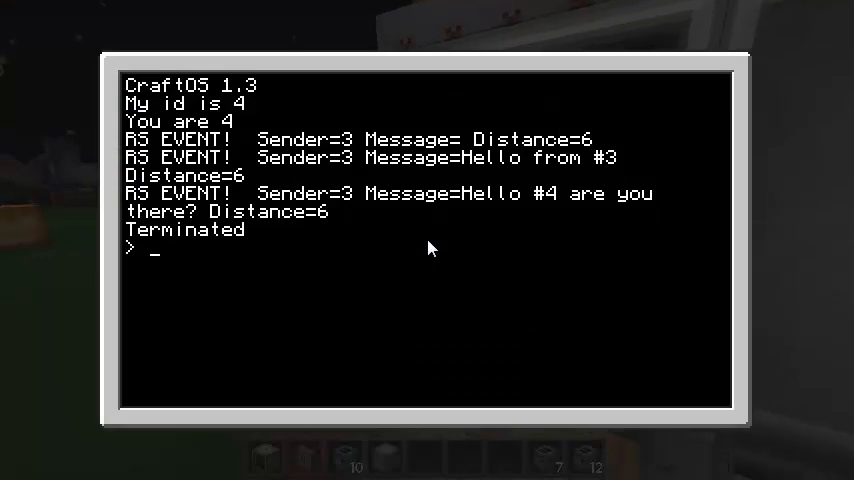
Reboot computers 4 and 3 and read 'Reply from #4:Message received loud and clear'.
text(reboot)
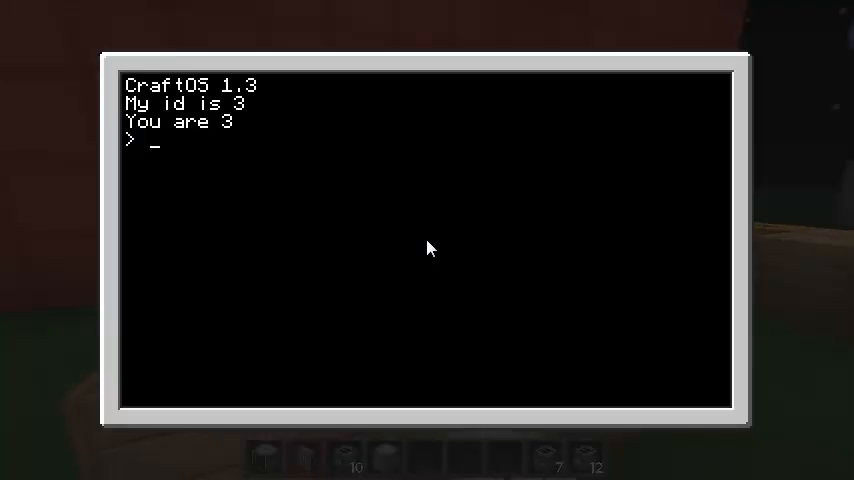
text(reboot)
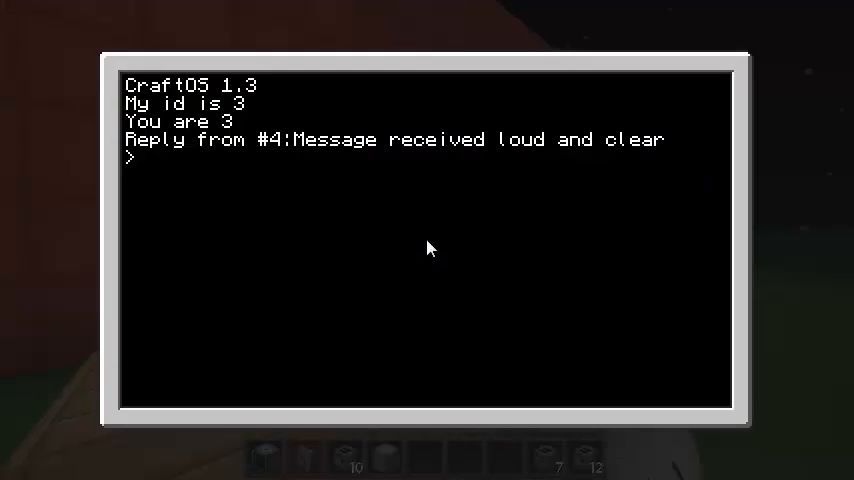
mouse_move(597, 152)
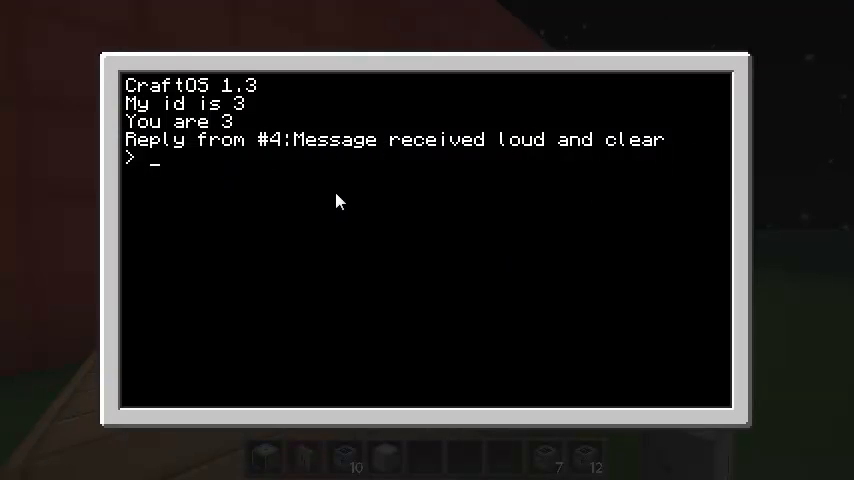
key(escape)
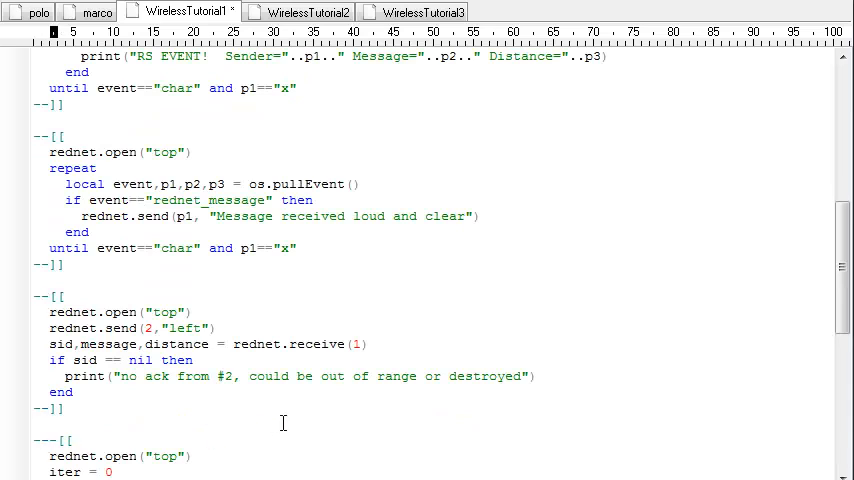
scroll(down, 3)
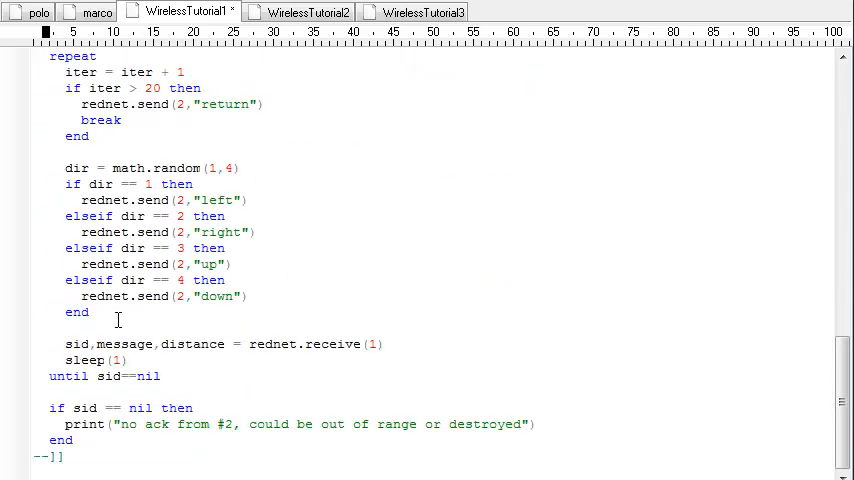
scroll(down, 3)
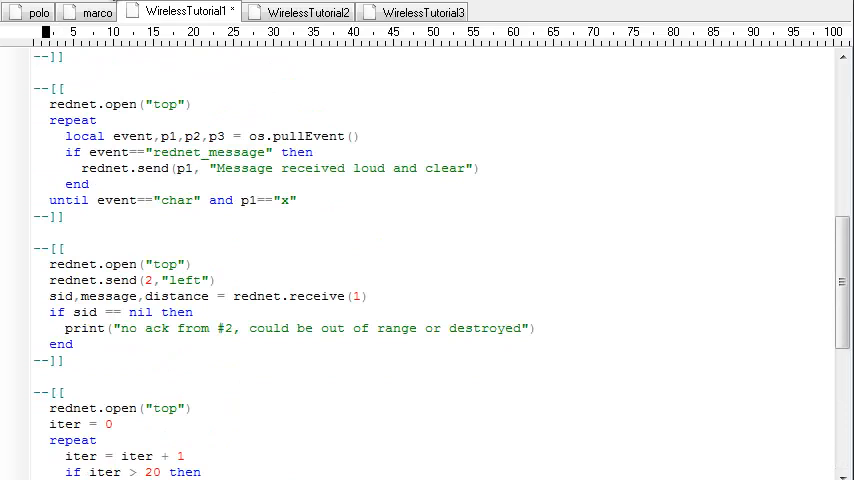
scroll(down, 3)
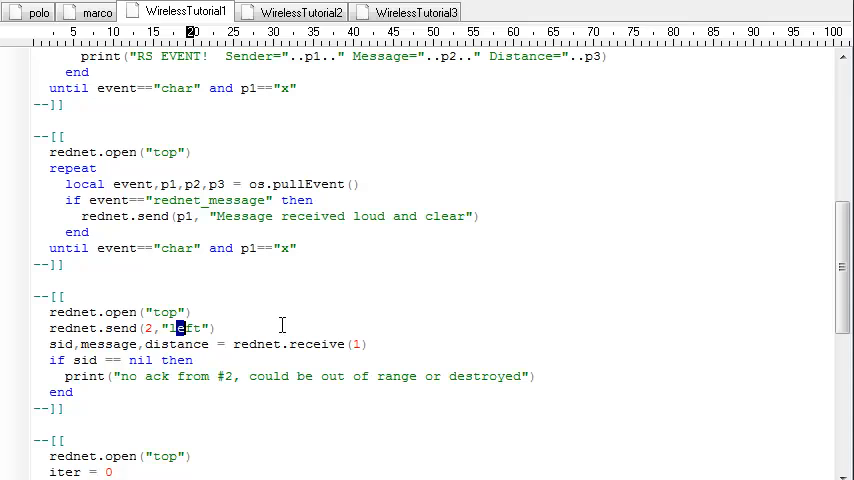
mouse_move(230, 344)
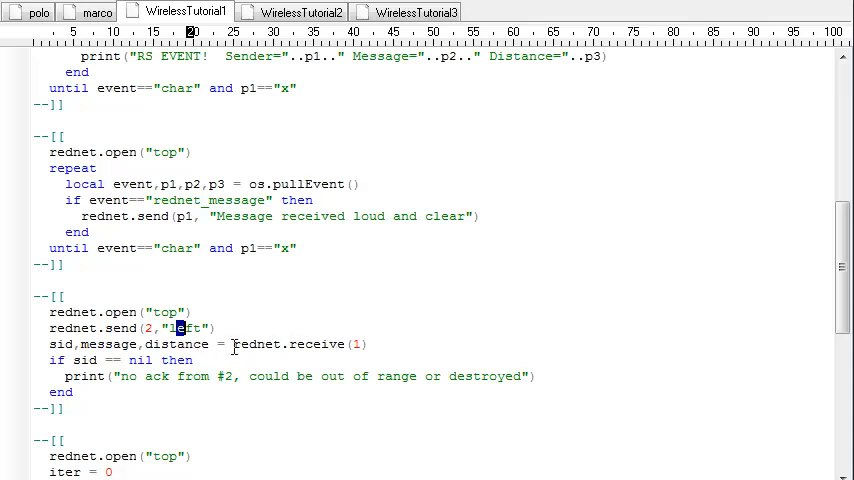
click(400, 344)
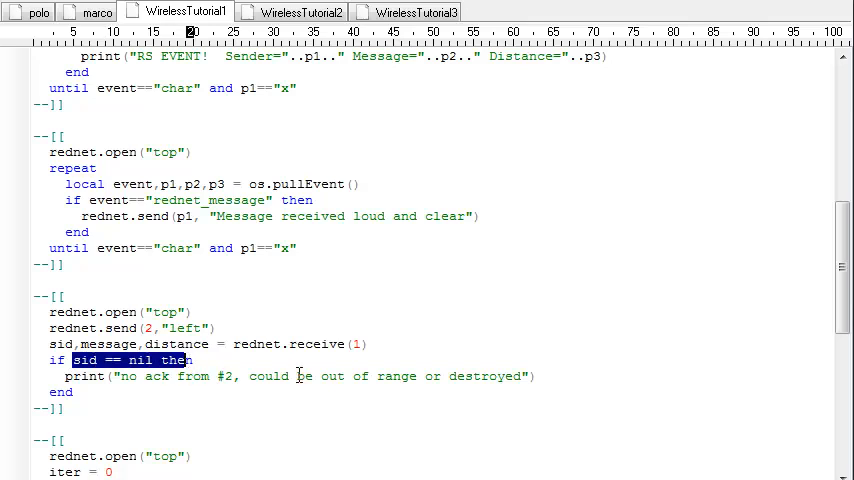
mouse_move(473, 376)
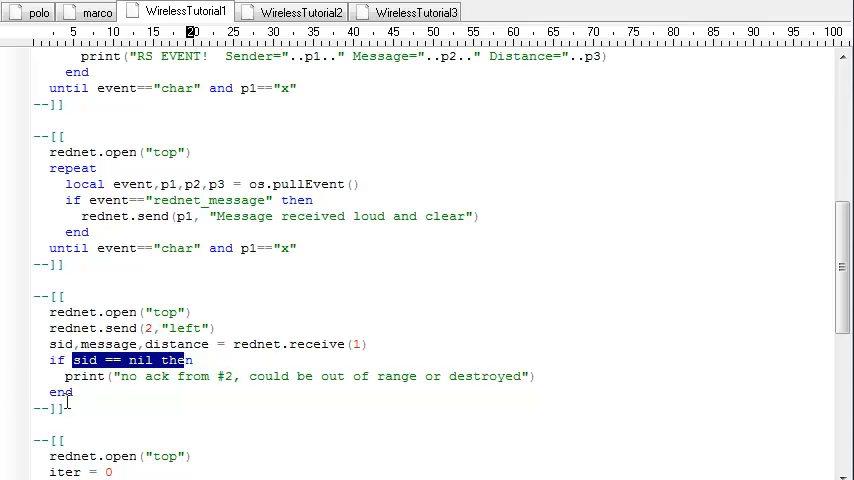
mouse_move(17, 64)
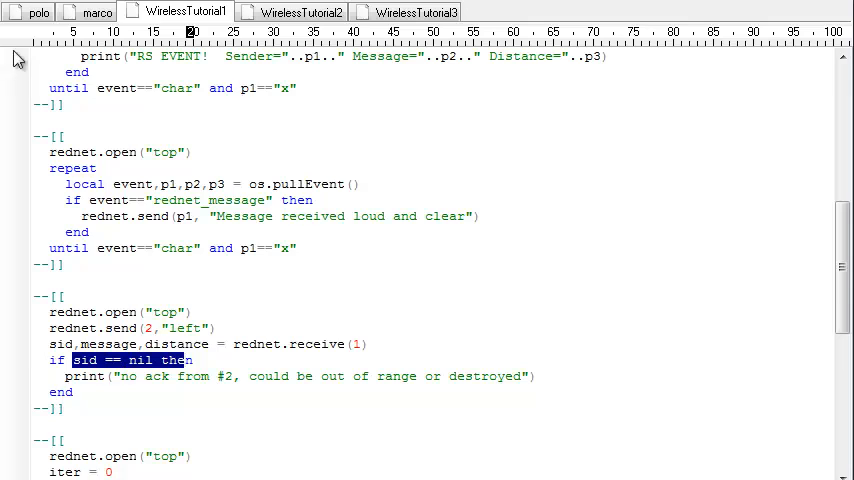
click(395, 11)
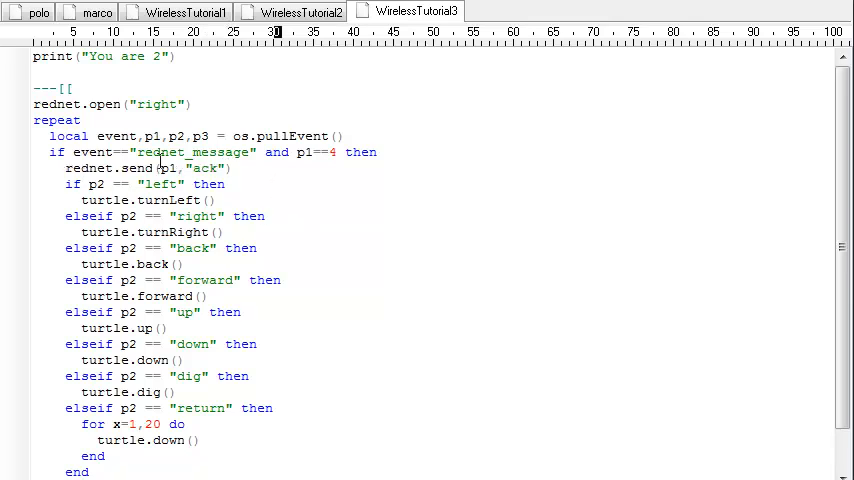
Check the listener's 'left' and 'return' commands, then enable WirelessTutorial1's send-left test block.
double_click(162, 184)
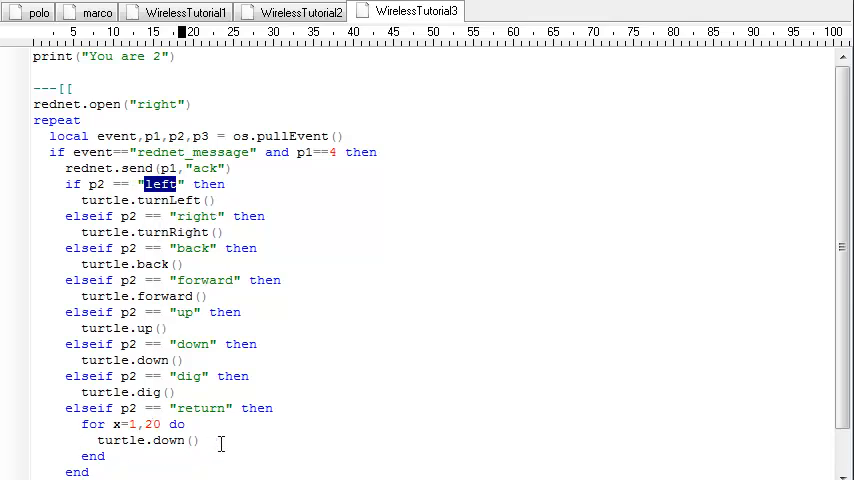
double_click(201, 408)
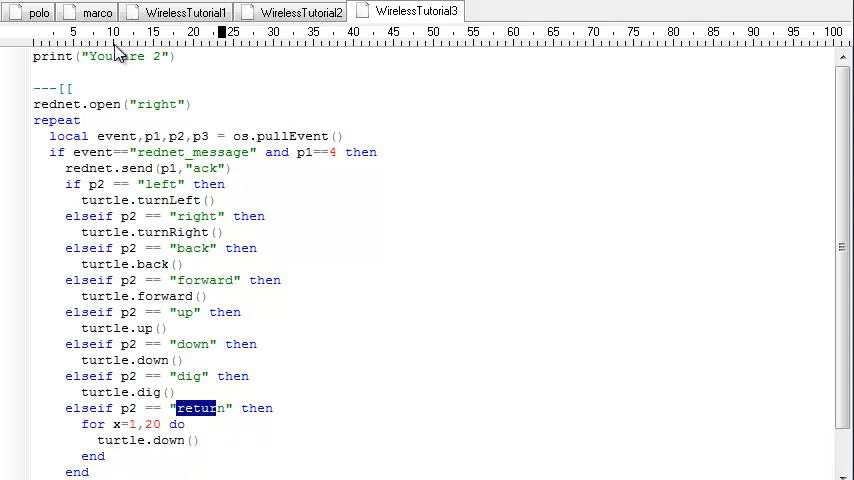
mouse_move(283, 50)
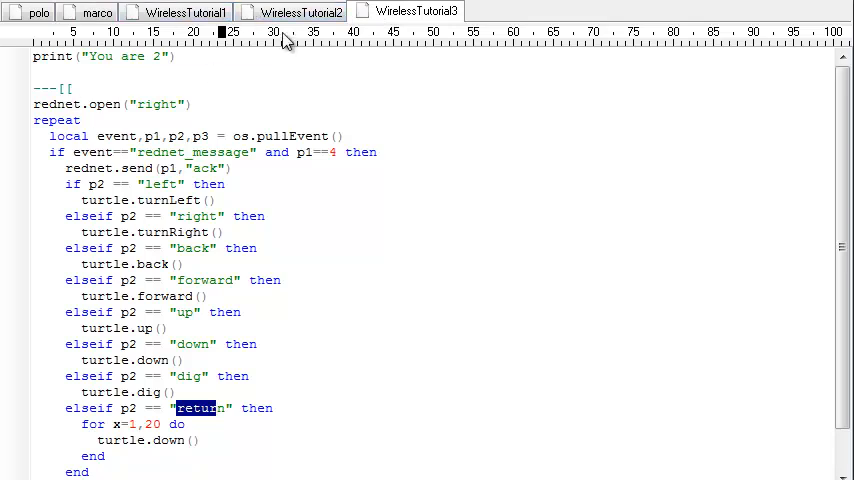
click(180, 11)
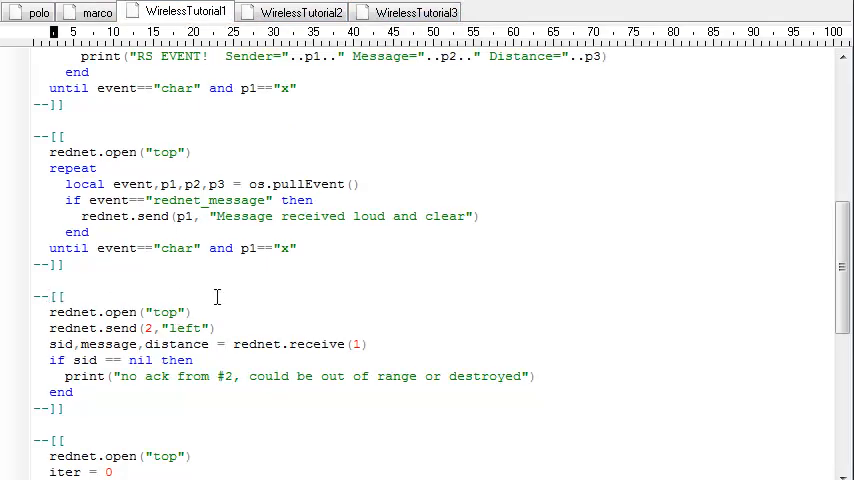
text(-)
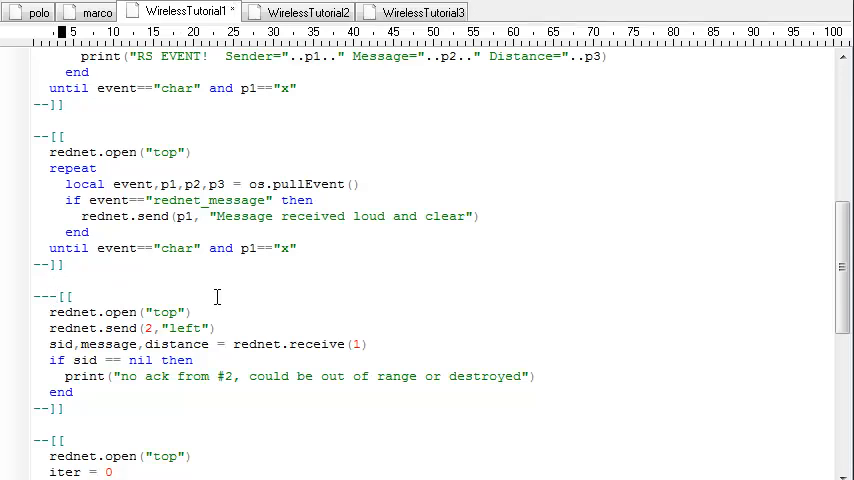
click(312, 11)
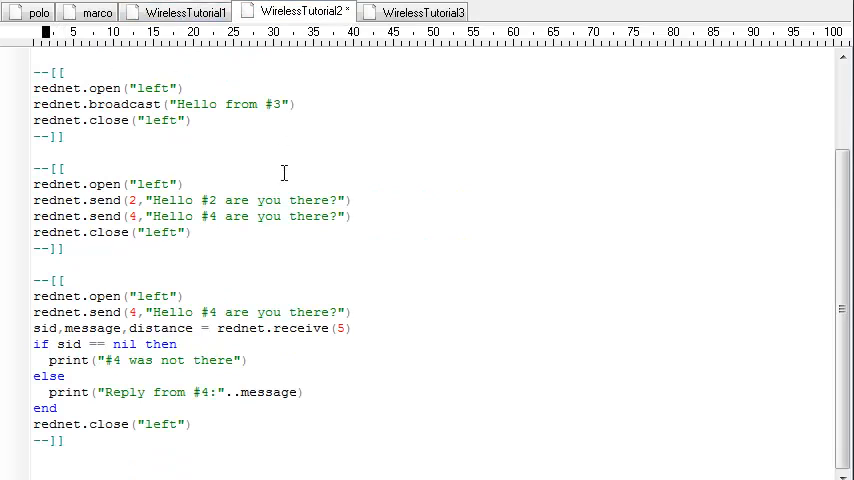
key(alt+tab)
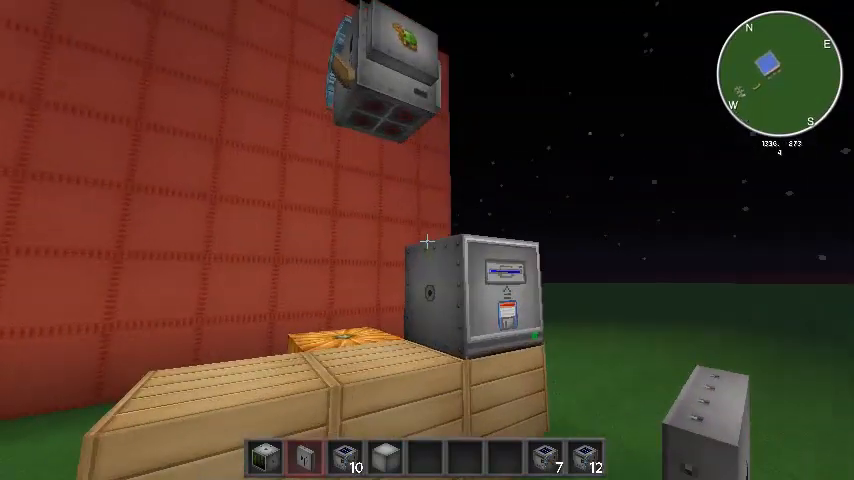
mouse_move(426, 240)
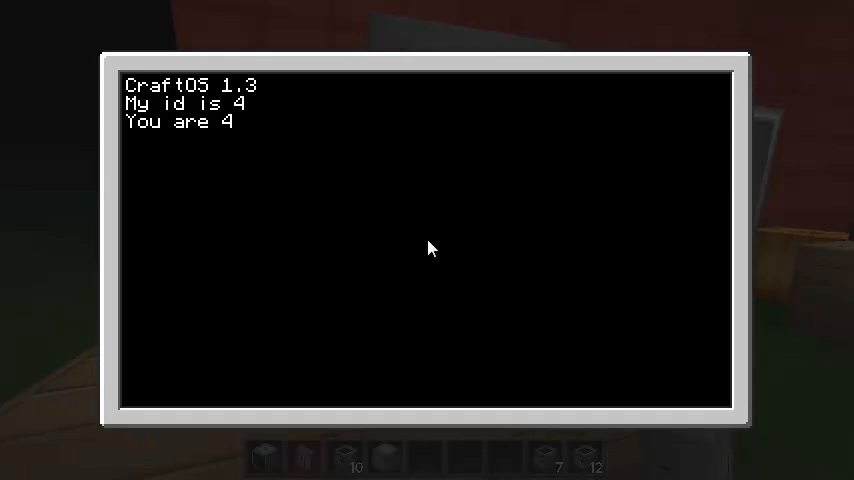
Restart computer #4 with Ctrl+T so its terminal reports 'You are 4'.
key(ctrl+t)
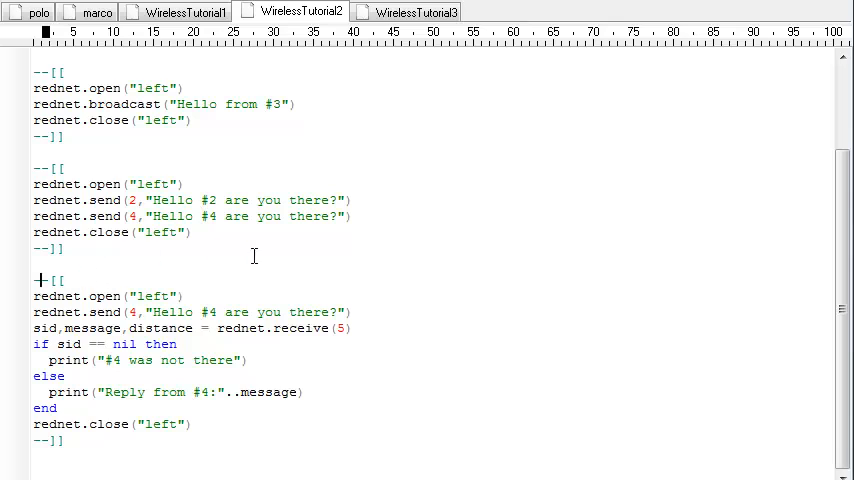
Re-comment WirelessTutorial1's left-turn test and review its 20-move random dance loop.
click(170, 15)
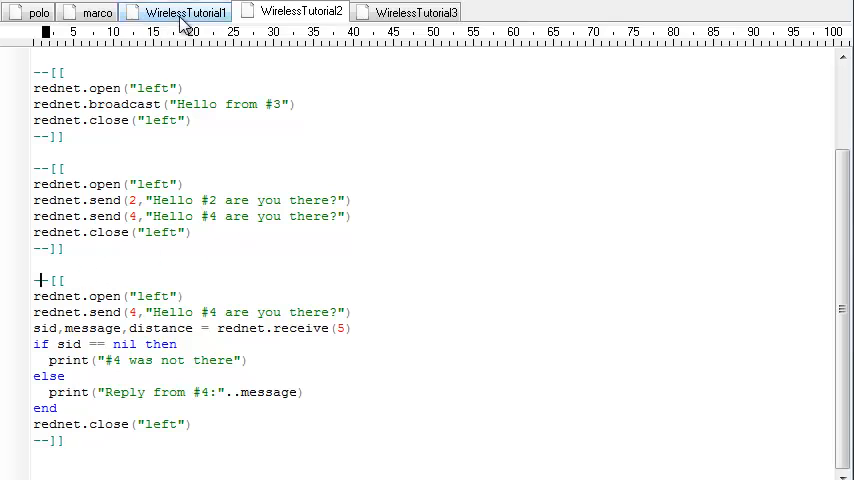
scroll(down, 3)
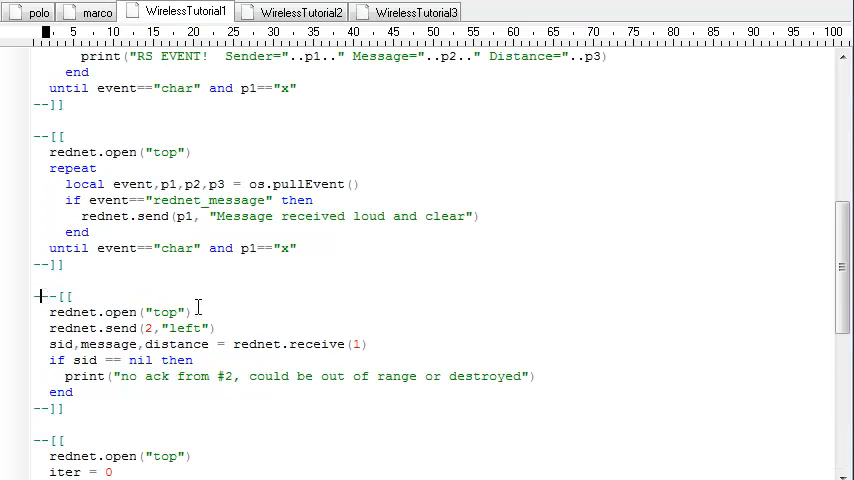
scroll(down, 3)
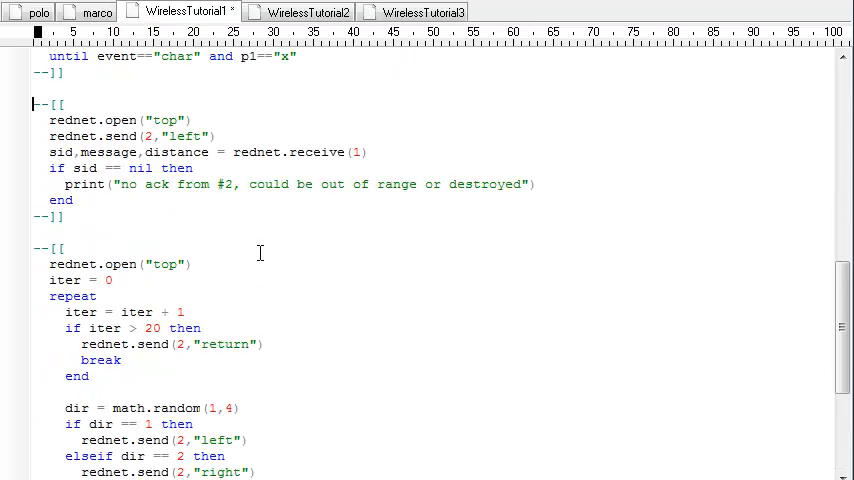
scroll(down, 3)
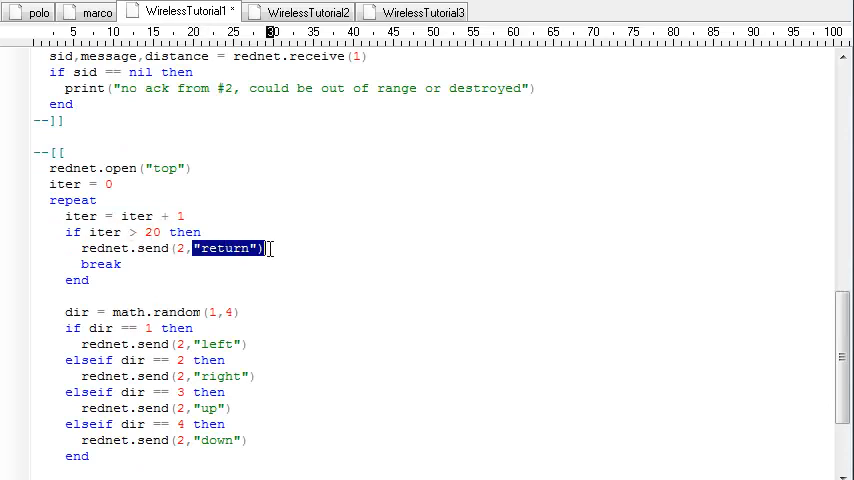
scroll(down, 3)
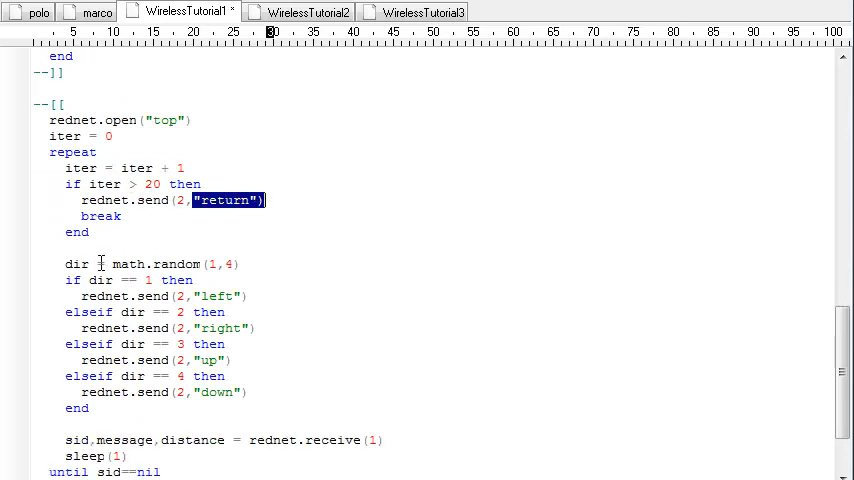
mouse_move(155, 263)
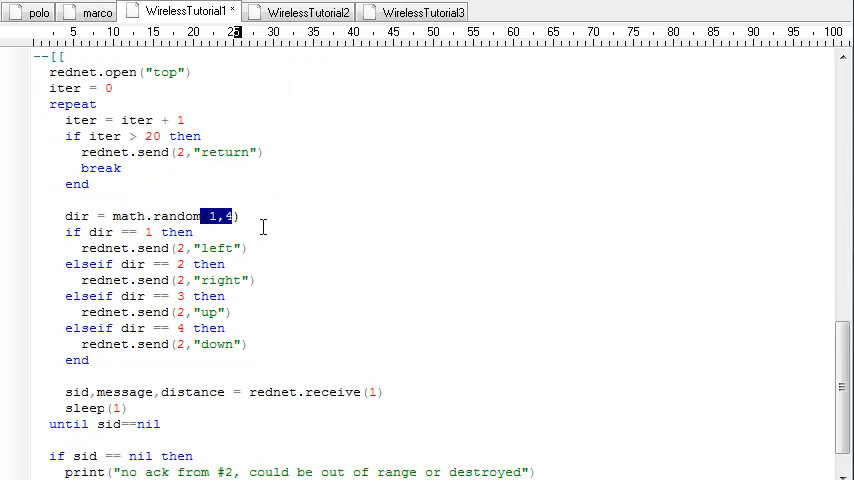
mouse_move(198, 263)
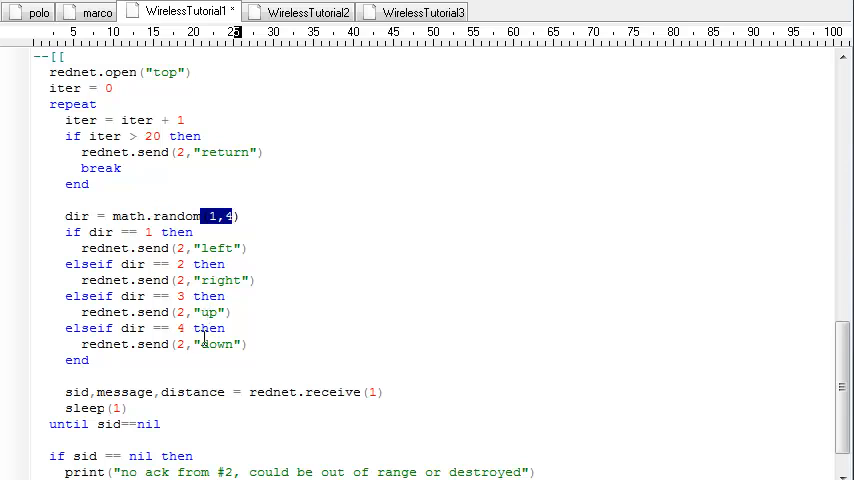
mouse_move(310, 333)
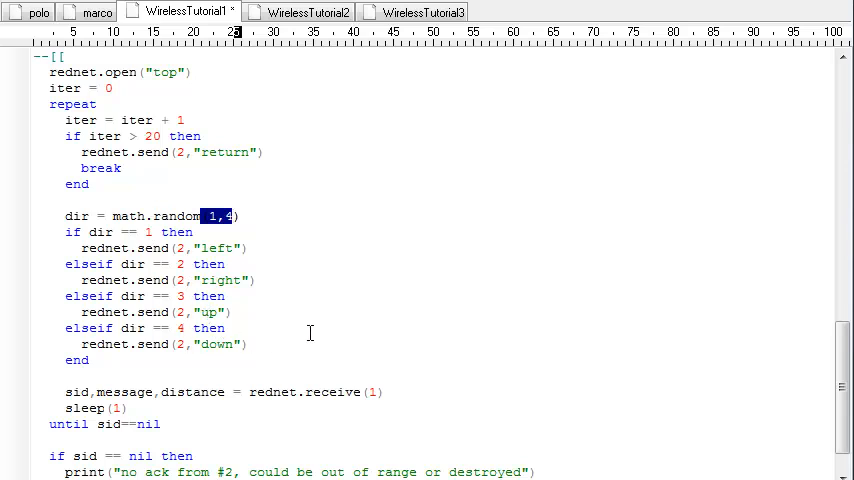
mouse_move(312, 283)
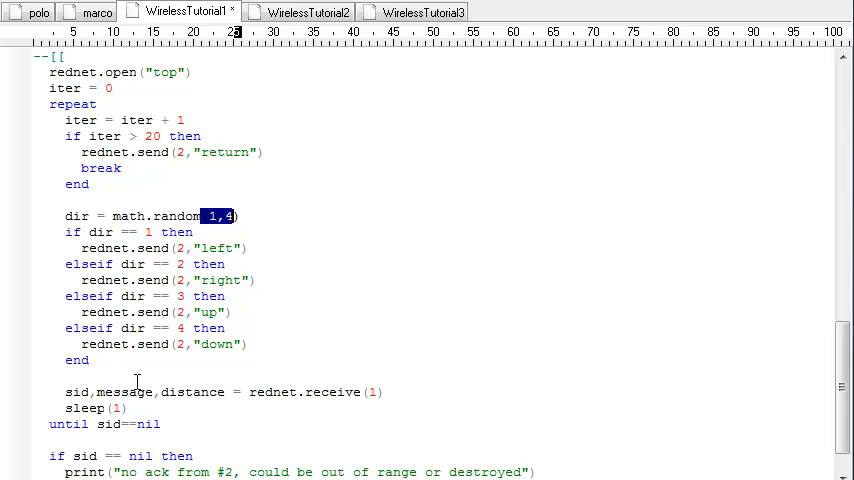
mouse_move(376, 406)
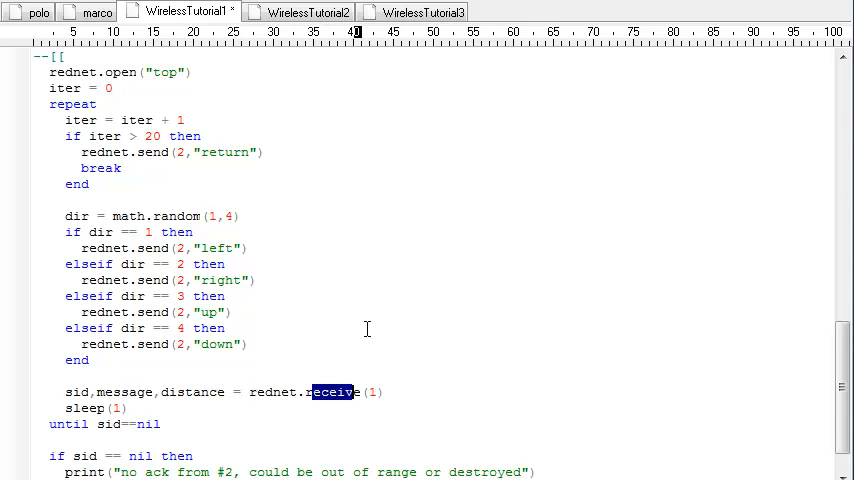
scroll(down, 3)
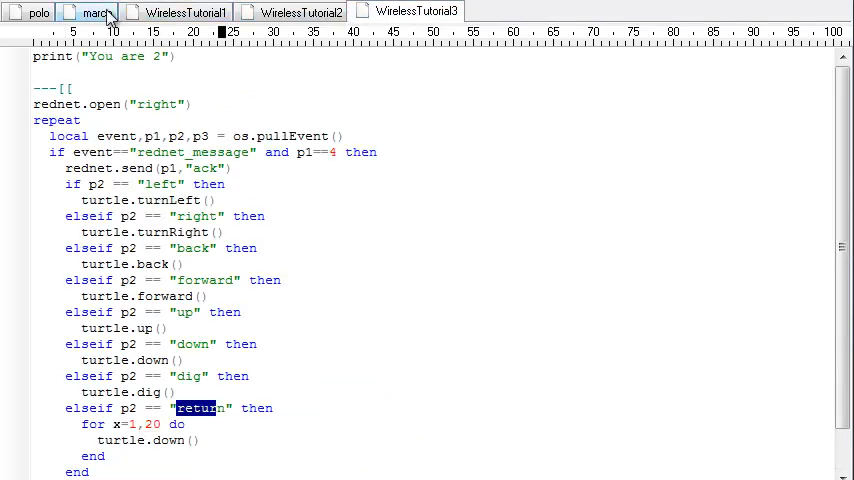
Open the marco script tab and go back to the wireless computer in Minecraft.
click(97, 11)
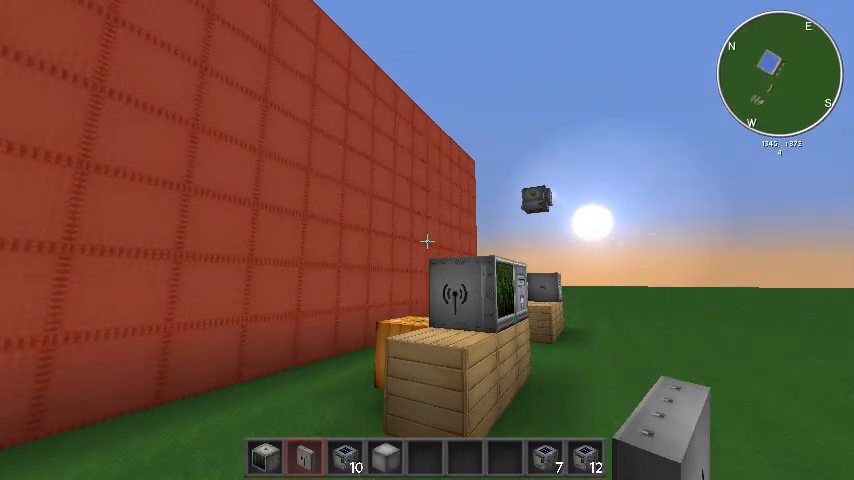
mouse_move(427, 240)
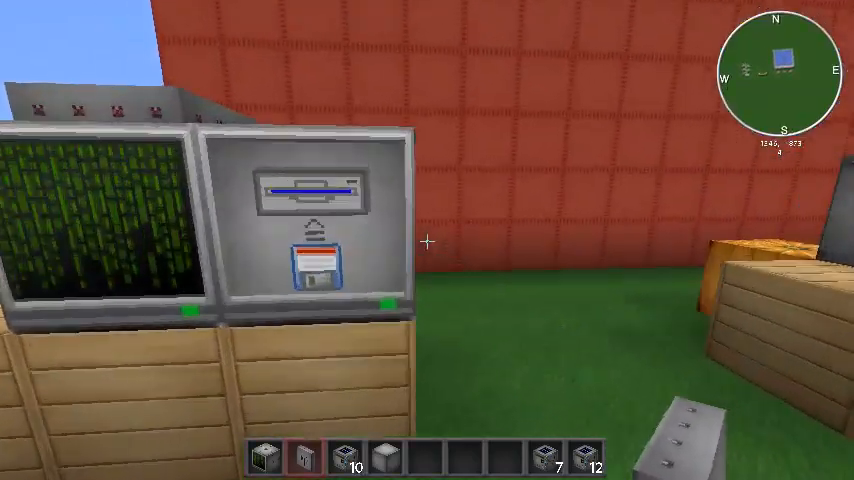
mouse_move(427, 240)
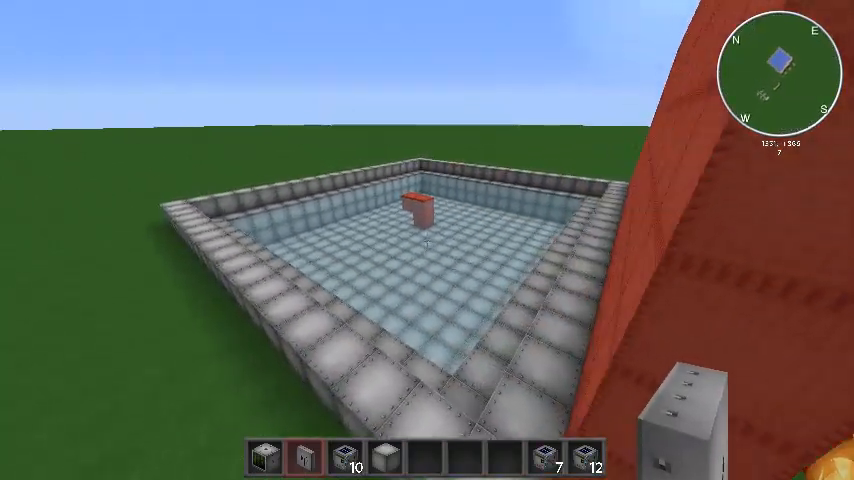
mouse_move(427, 240)
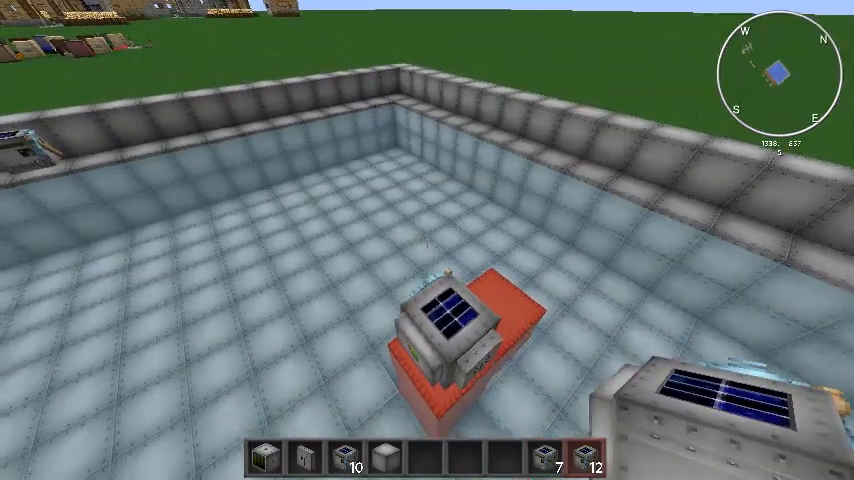
mouse_move(427, 240)
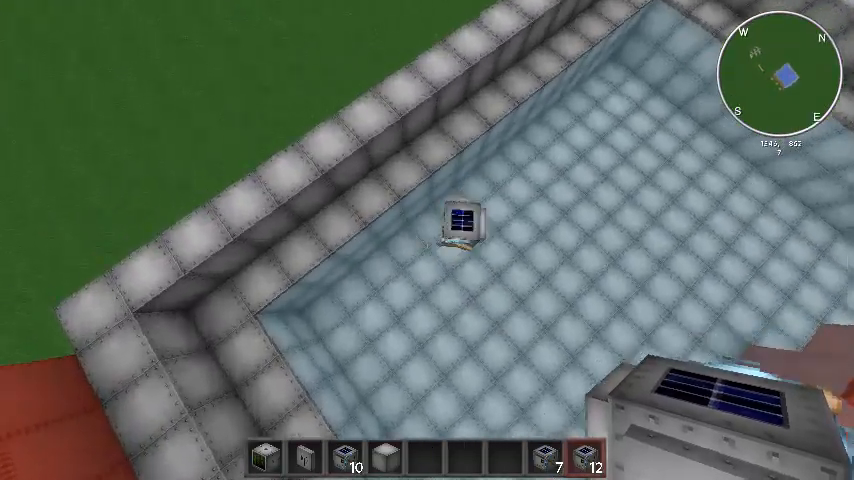
mouse_move(427, 240)
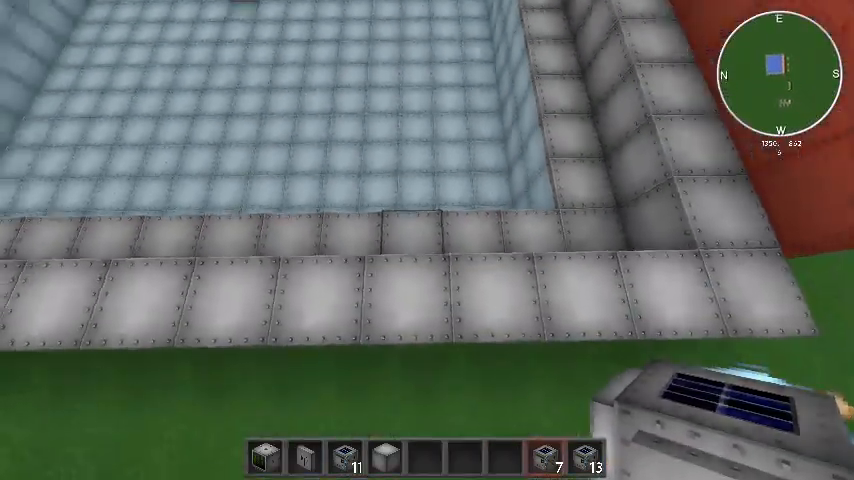
mouse_move(427, 240)
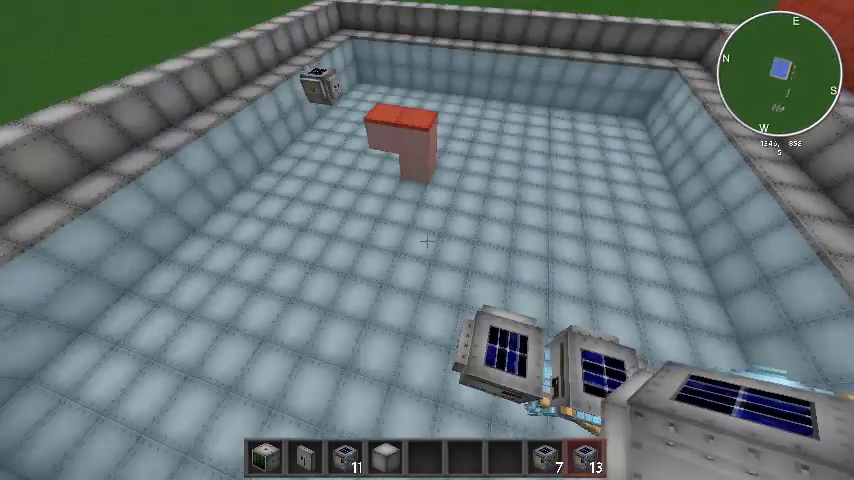
mouse_move(427, 240)
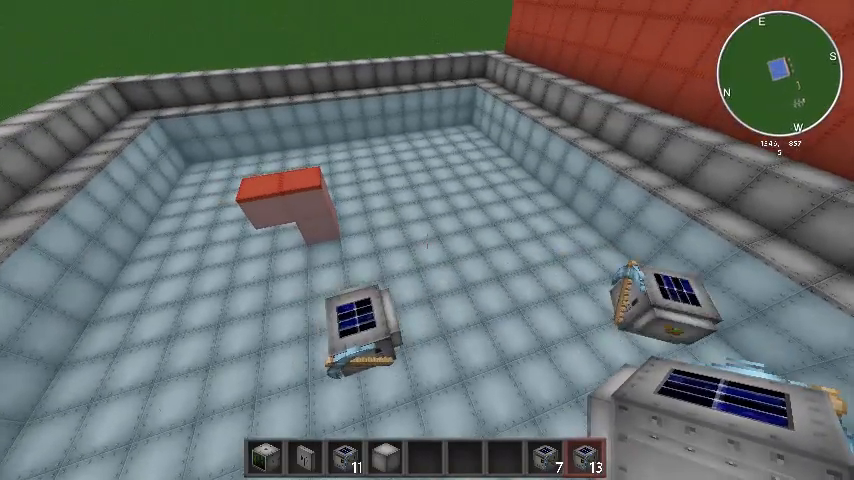
mouse_move(427, 240)
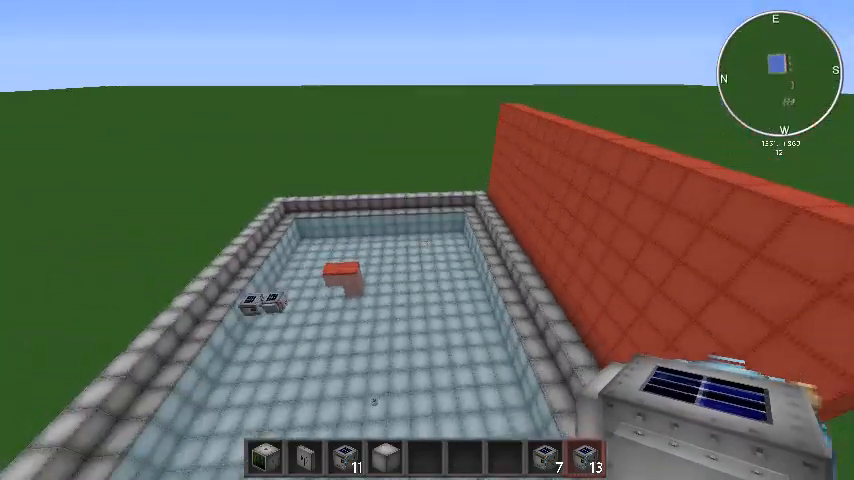
mouse_move(427, 240)
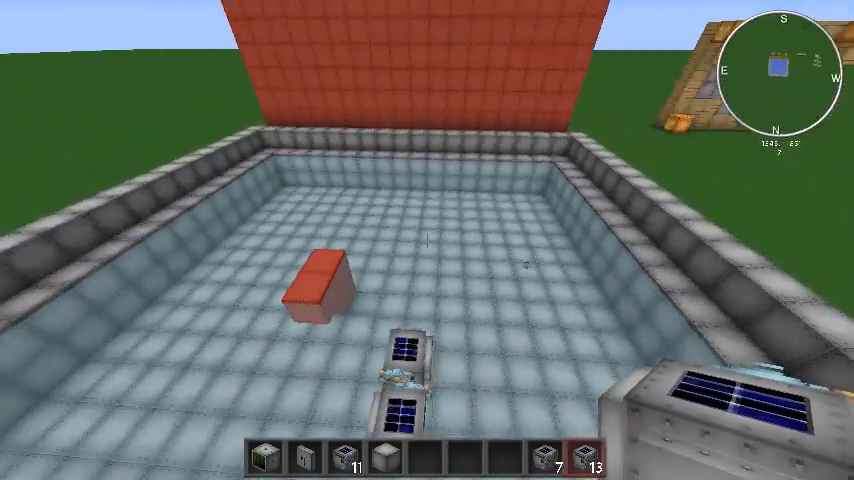
mouse_move(427, 240)
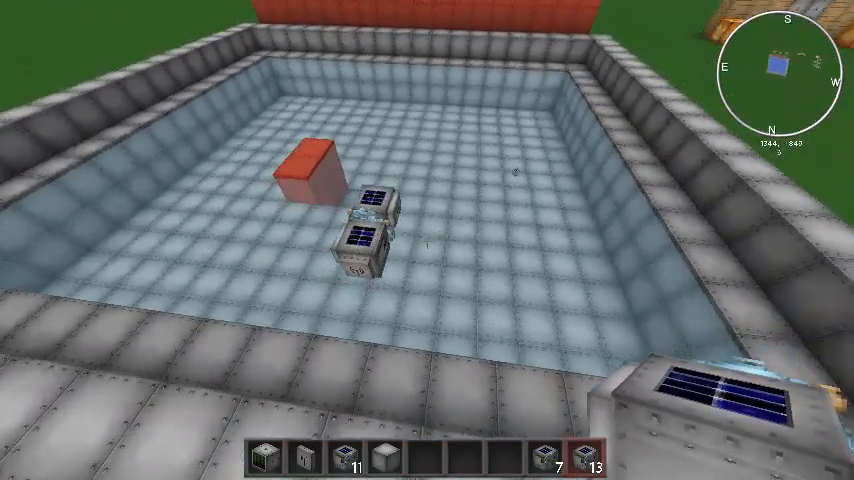
mouse_move(427, 240)
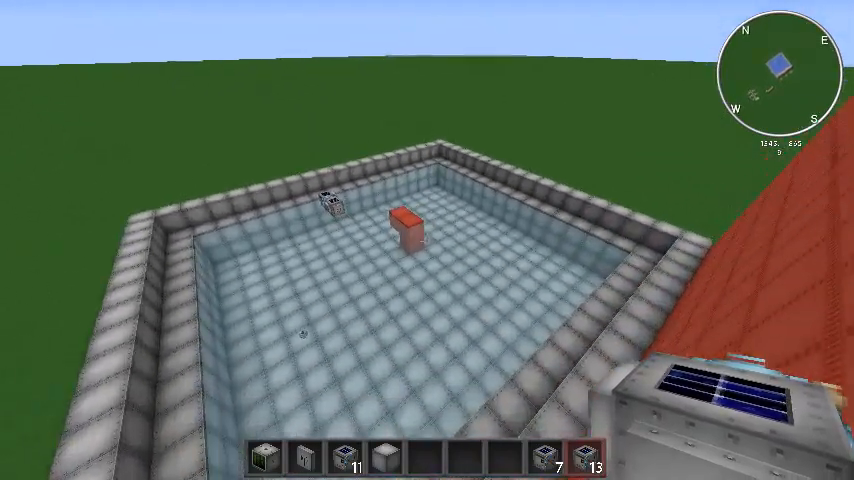
mouse_move(427, 240)
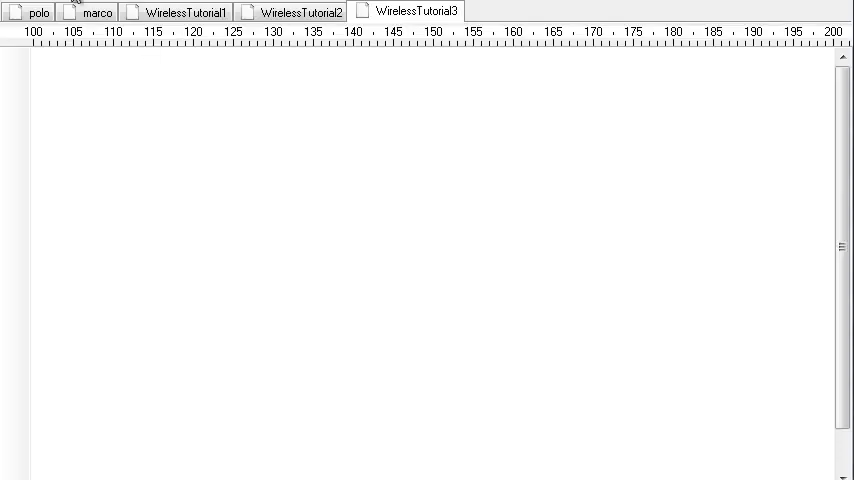
Review the polo script's rednet.broadcast loop, then switch to the marco script.
click(33, 11)
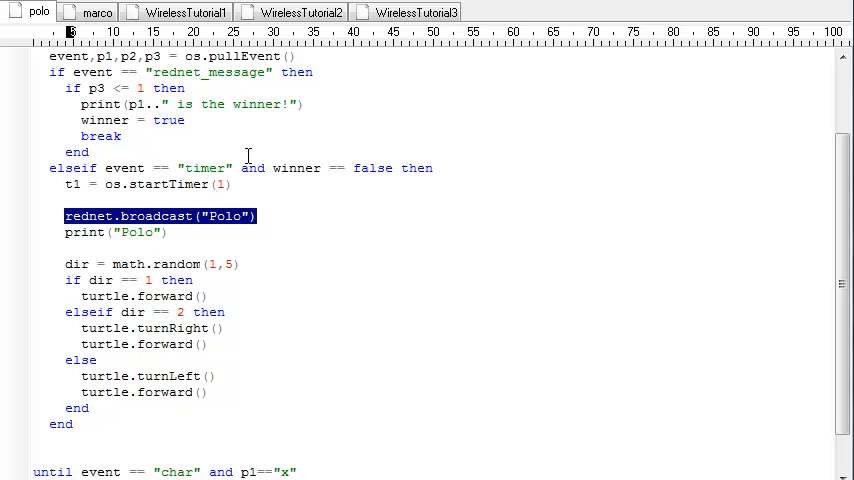
click(89, 11)
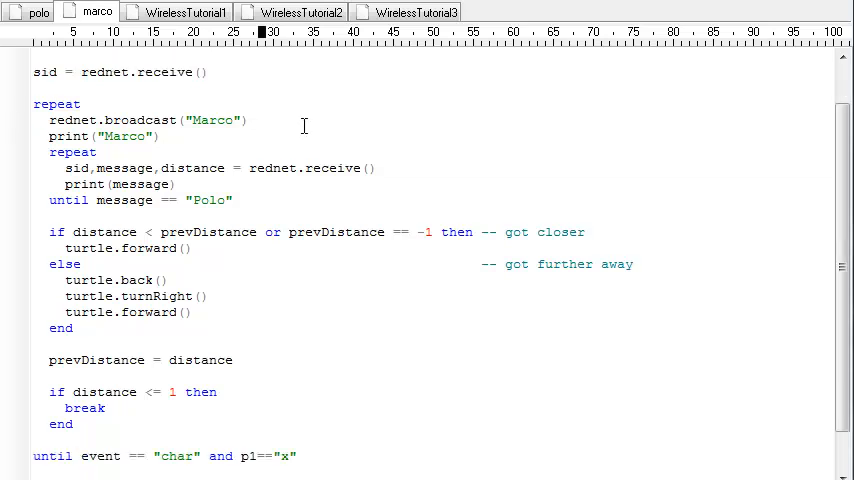
scroll(down, 3)
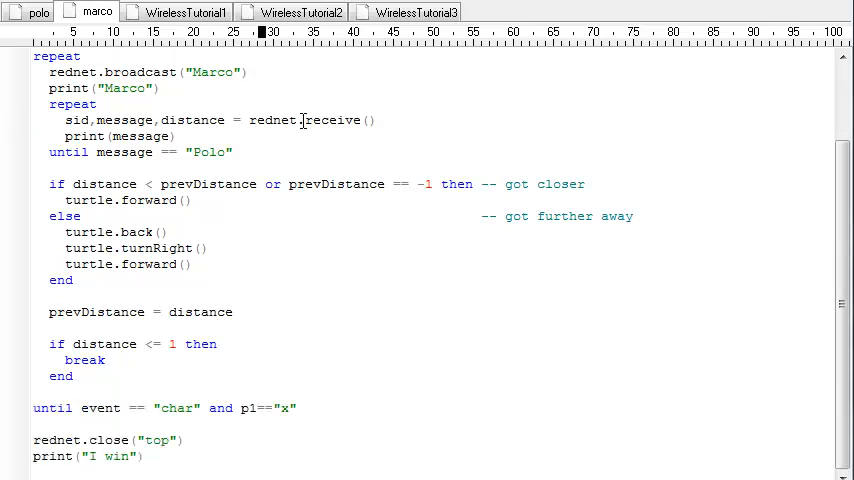
double_click(305, 120)
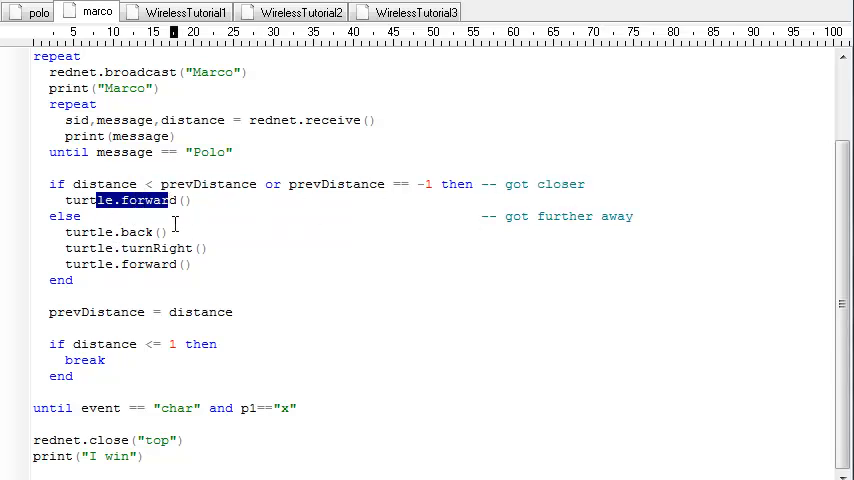
double_click(138, 232)
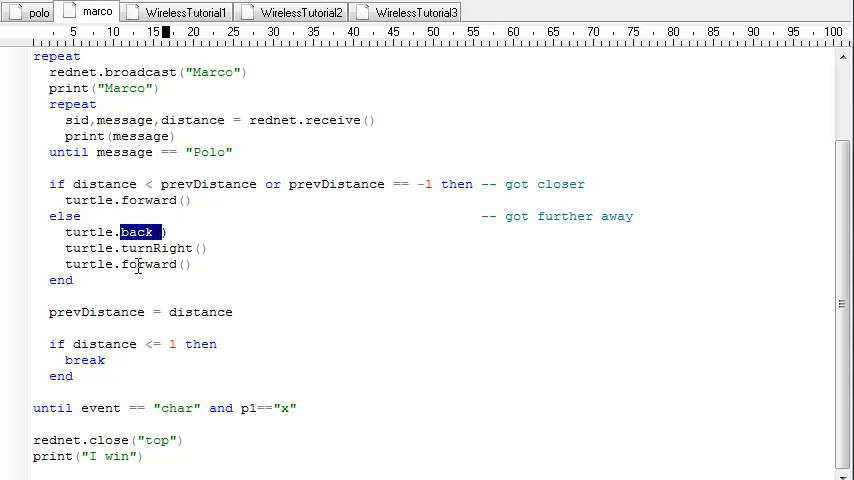
double_click(150, 264)
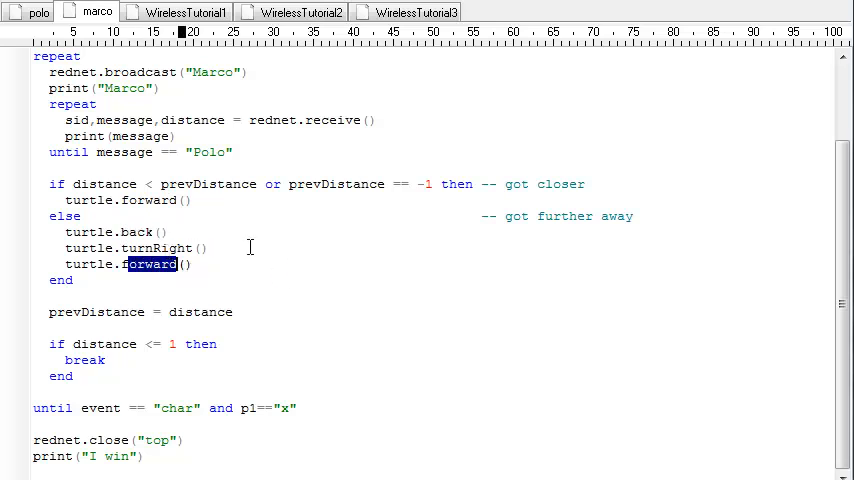
mouse_move(204, 311)
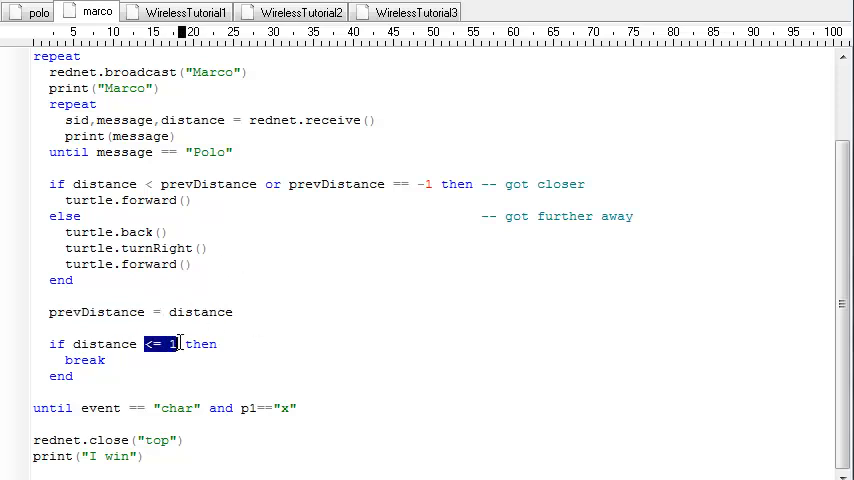
mouse_move(200, 200)
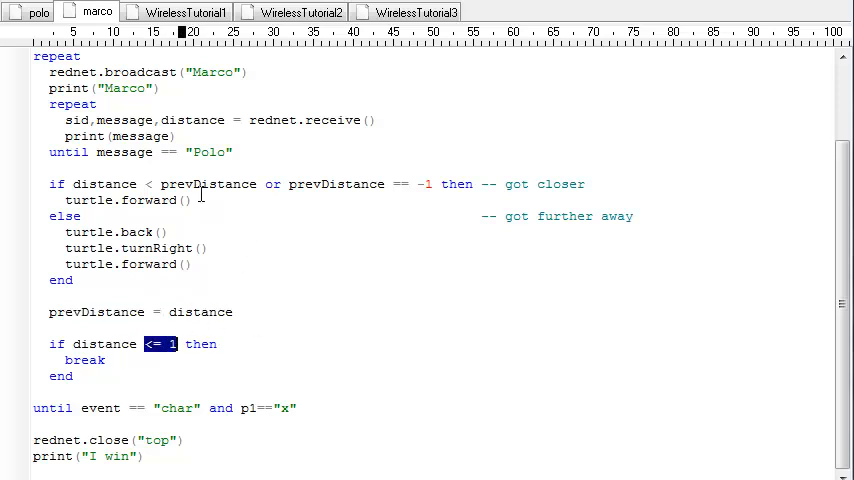
mouse_move(284, 267)
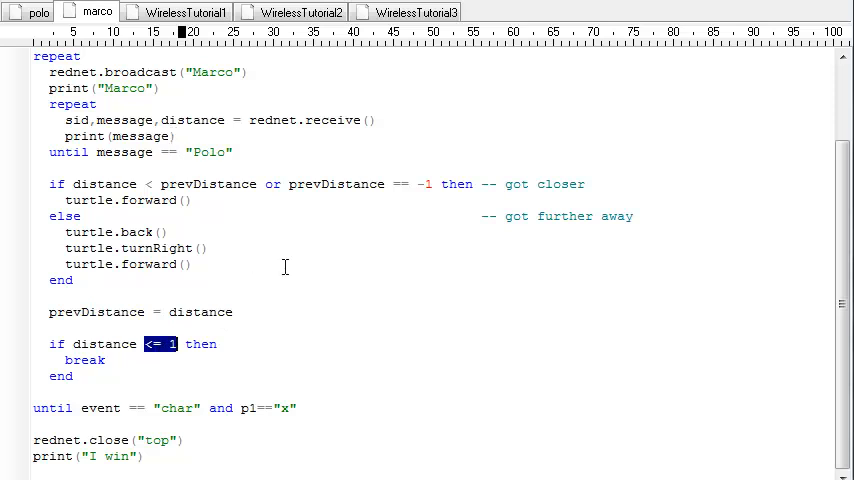
mouse_move(147, 460)
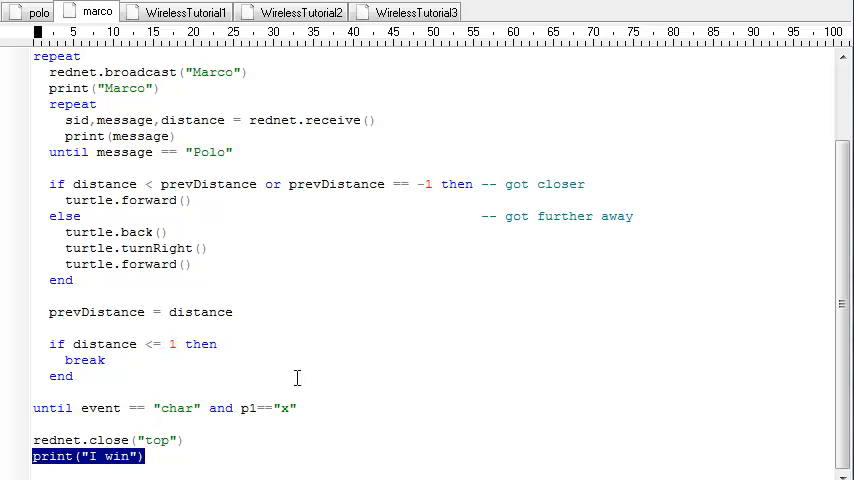
mouse_move(213, 78)
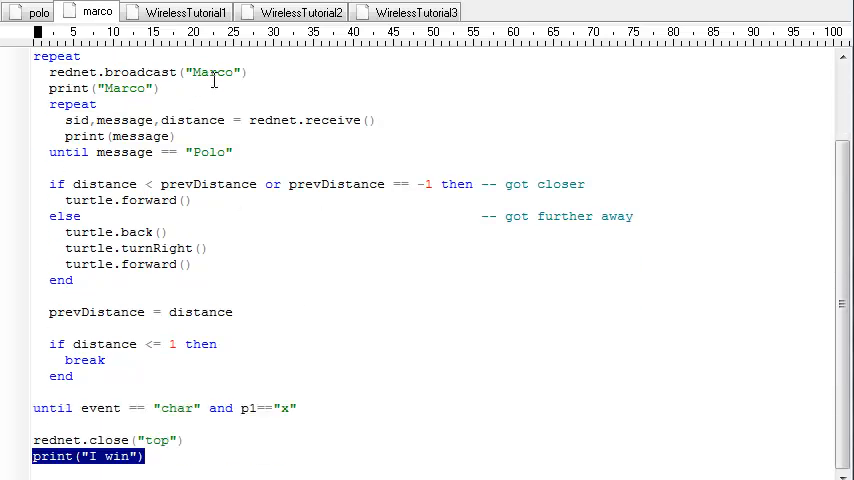
scroll(up, 3)
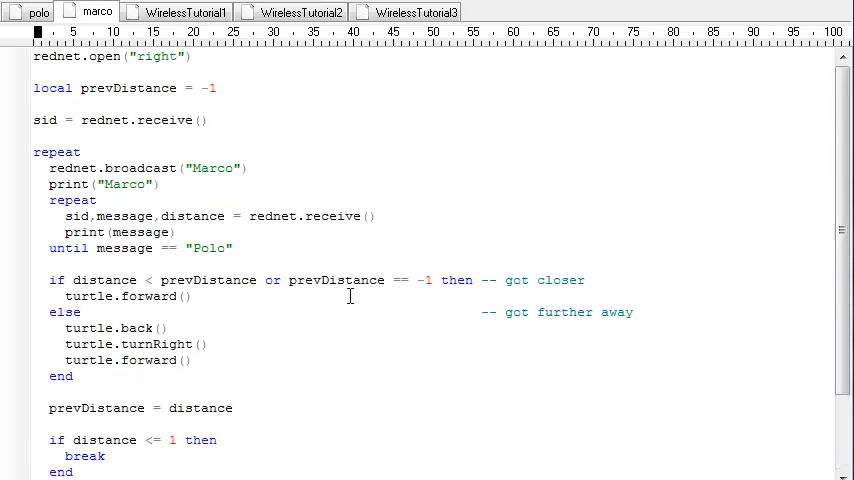
mouse_move(340, 216)
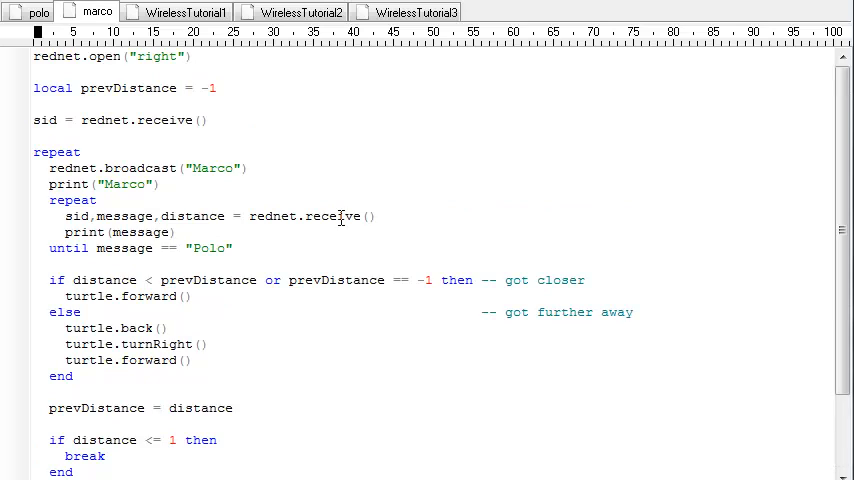
mouse_move(339, 186)
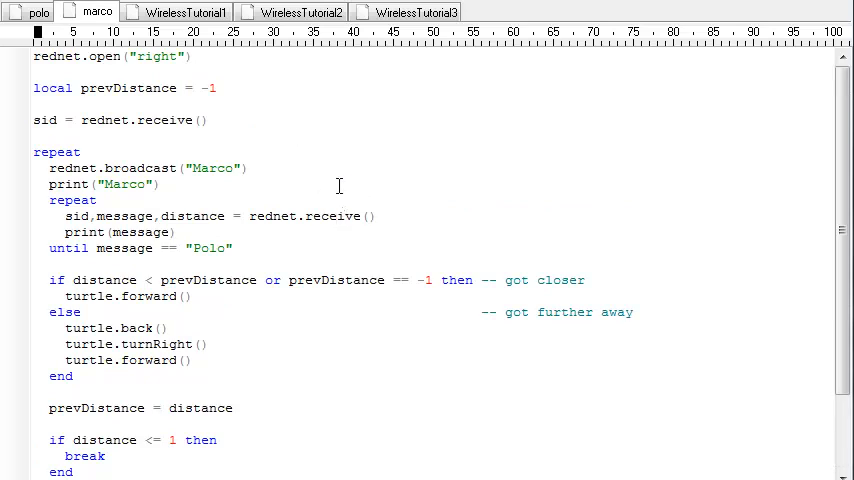